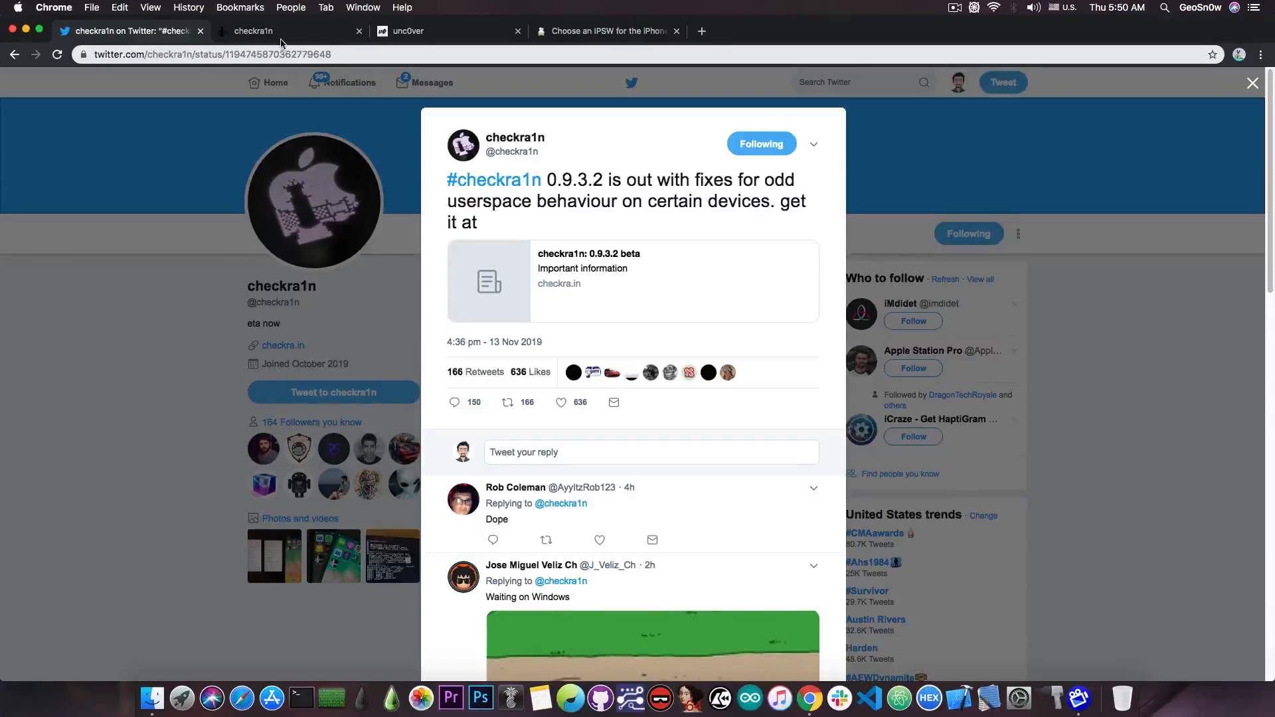
Switch from the 0.9.3.2 tweet to the checkra.in/#release page
left_click(287, 31)
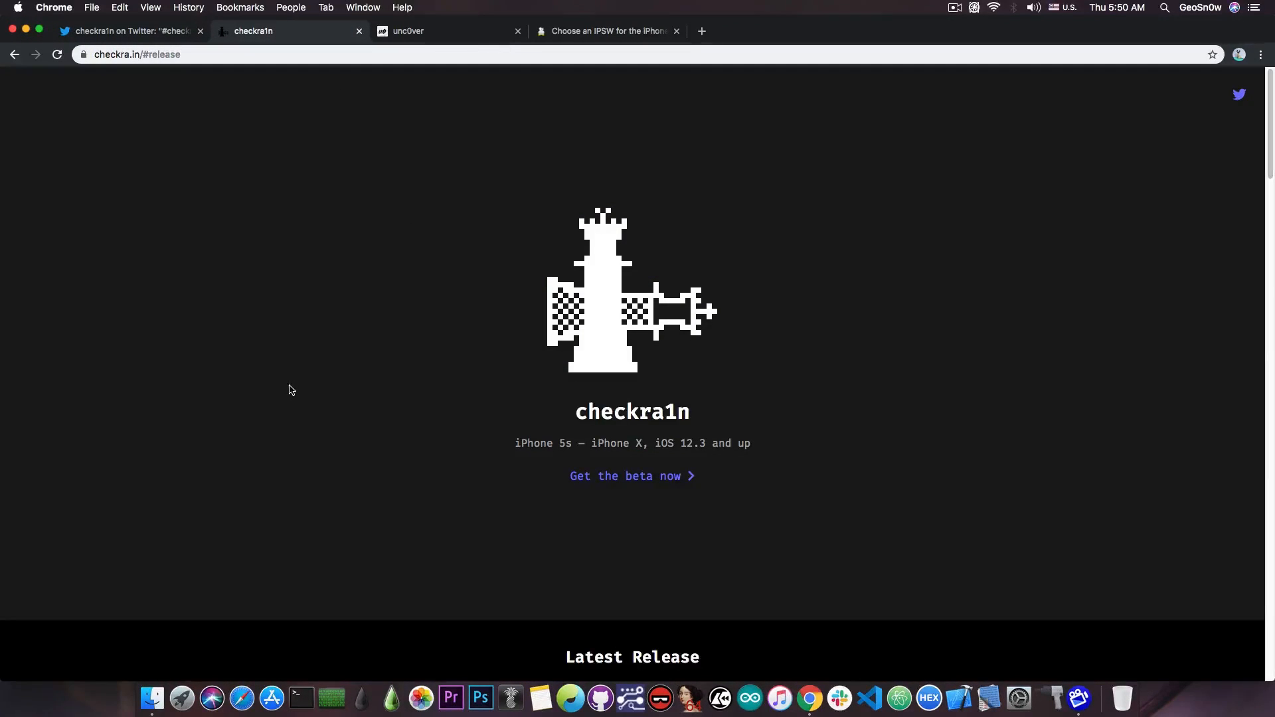
mouse_move(276, 316)
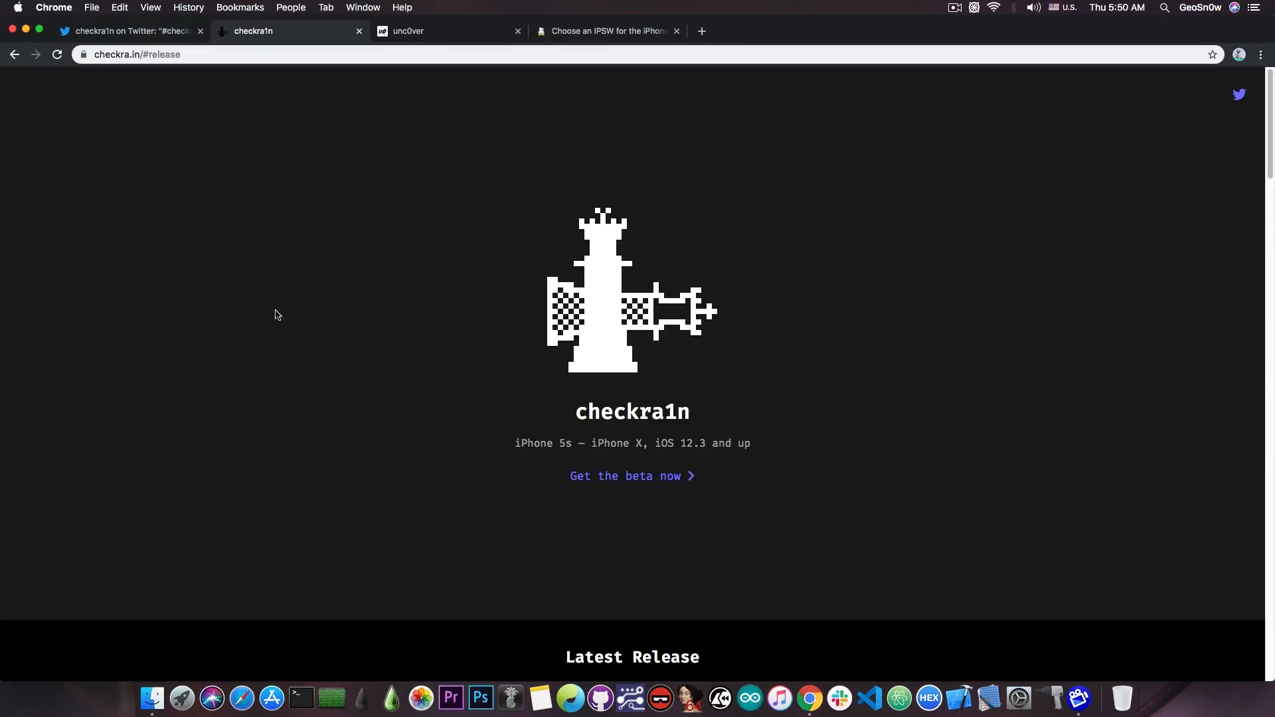
scroll("down", 3)
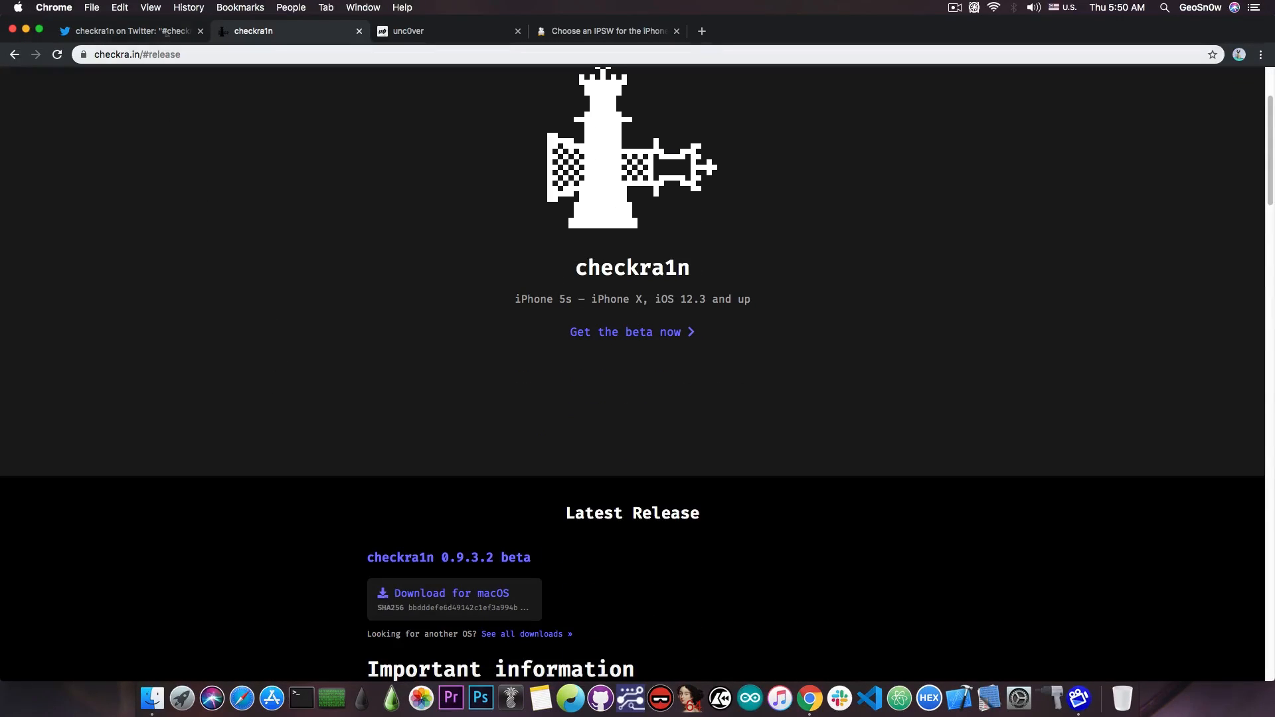
left_click(122, 31)
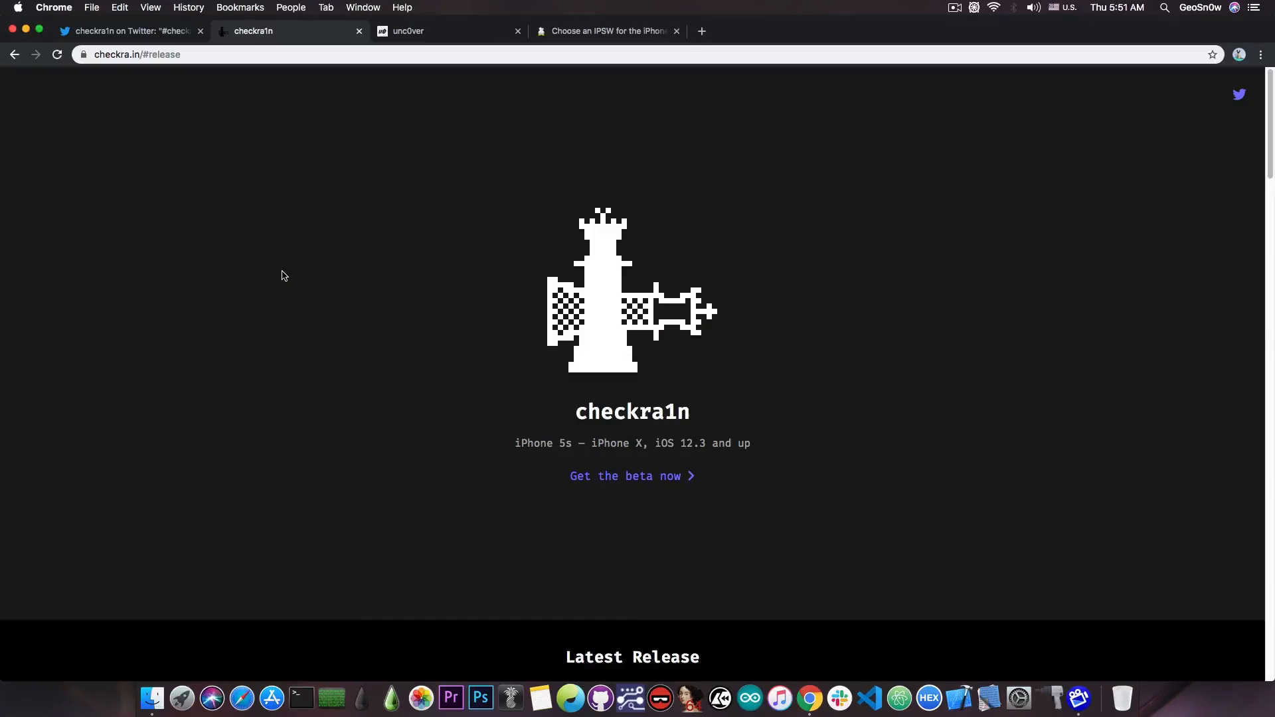
Scroll to the Latest Release, Important information and What's new sections
scroll("down", 3)
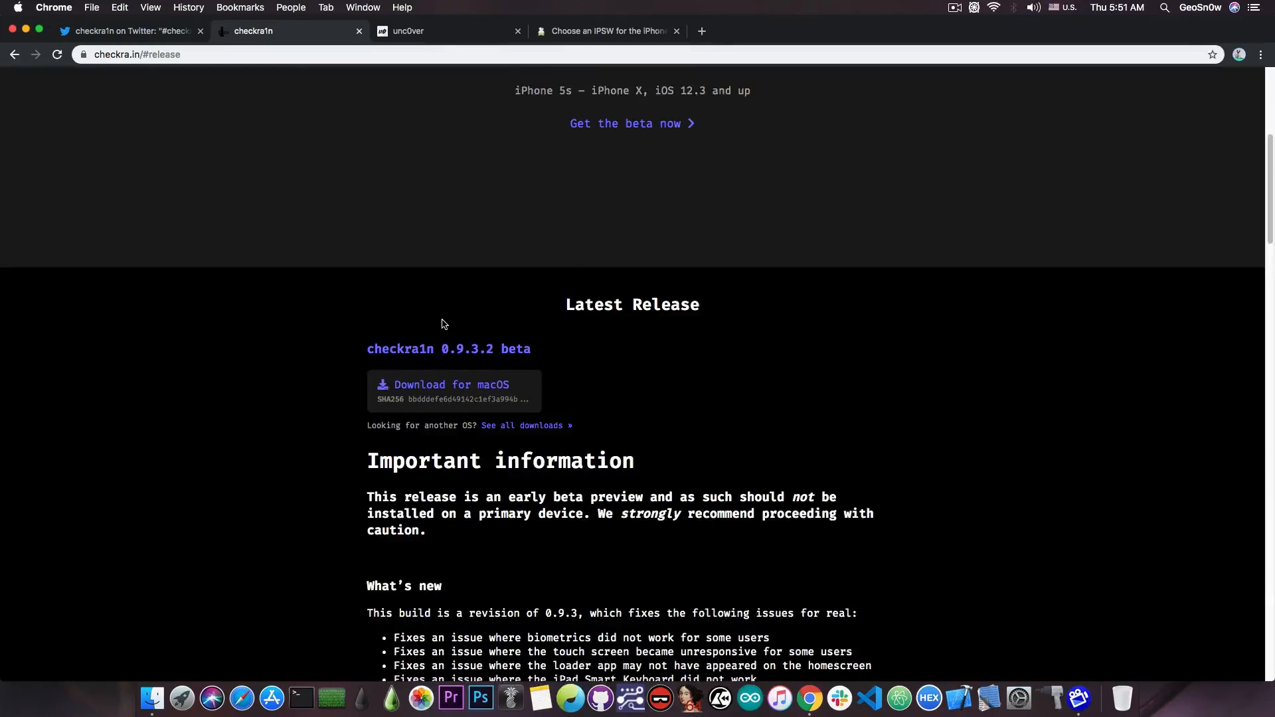
scroll("down", 3)
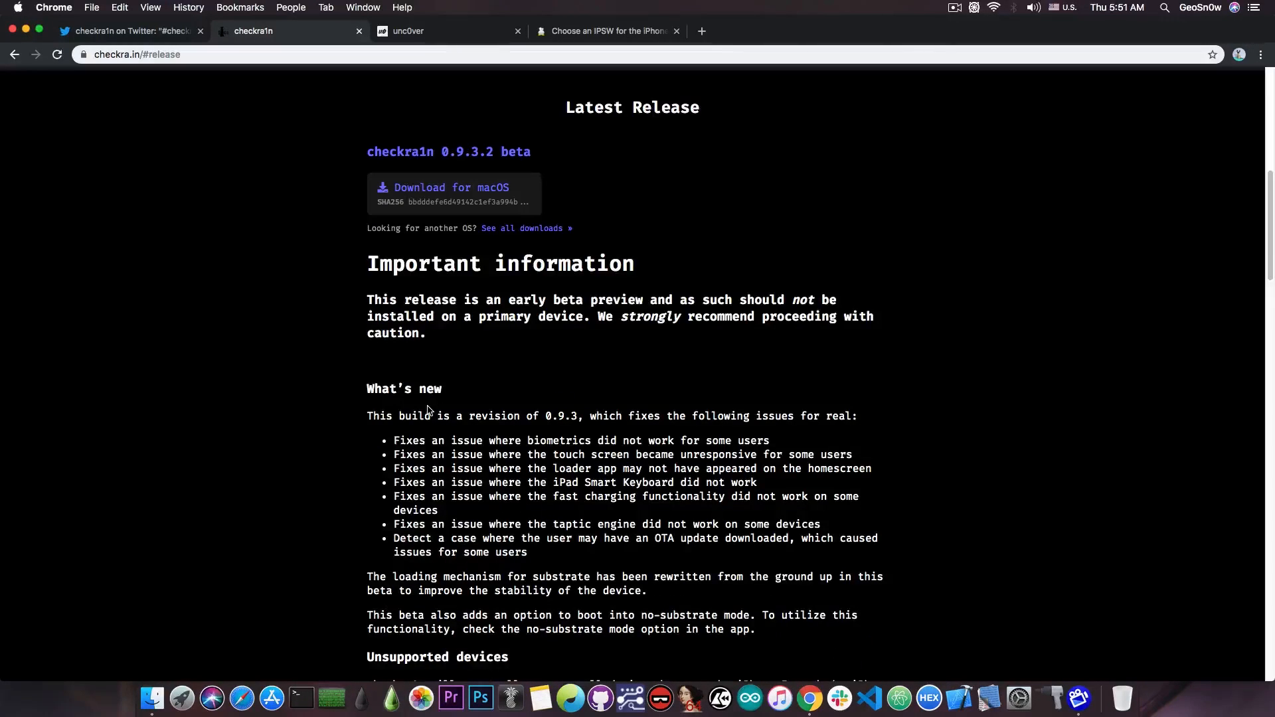
mouse_move(567, 433)
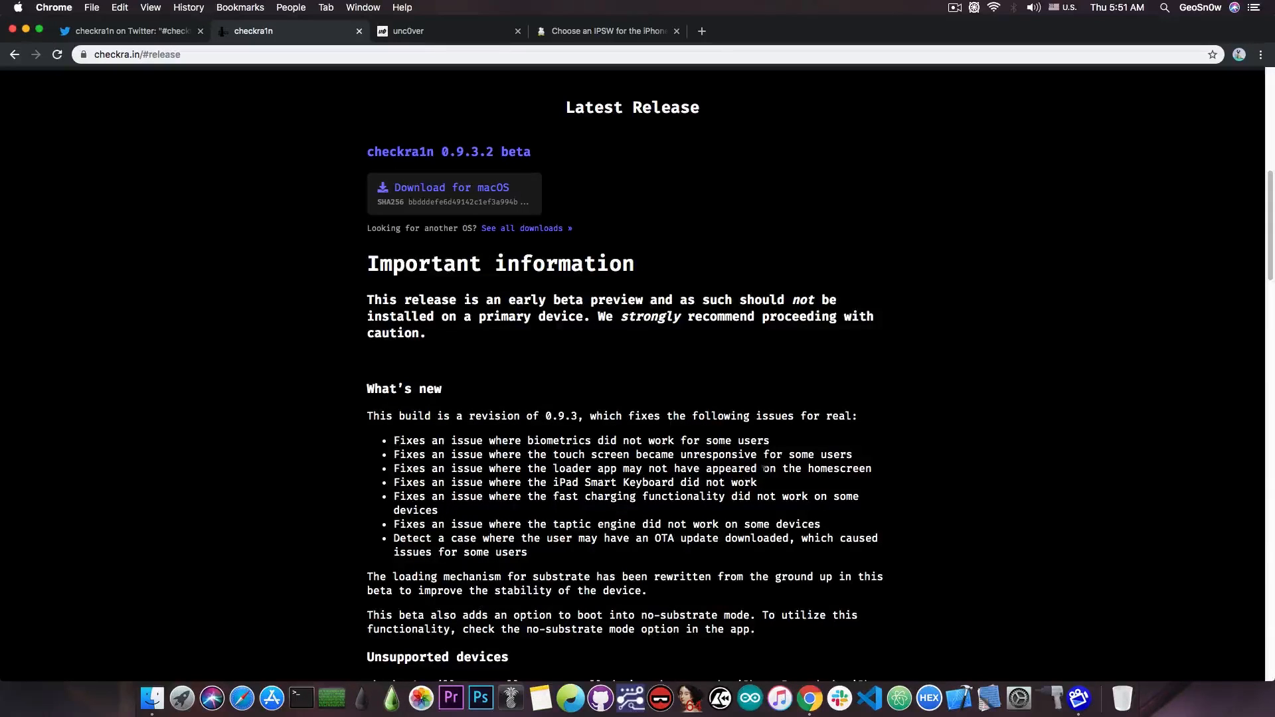
mouse_move(664, 509)
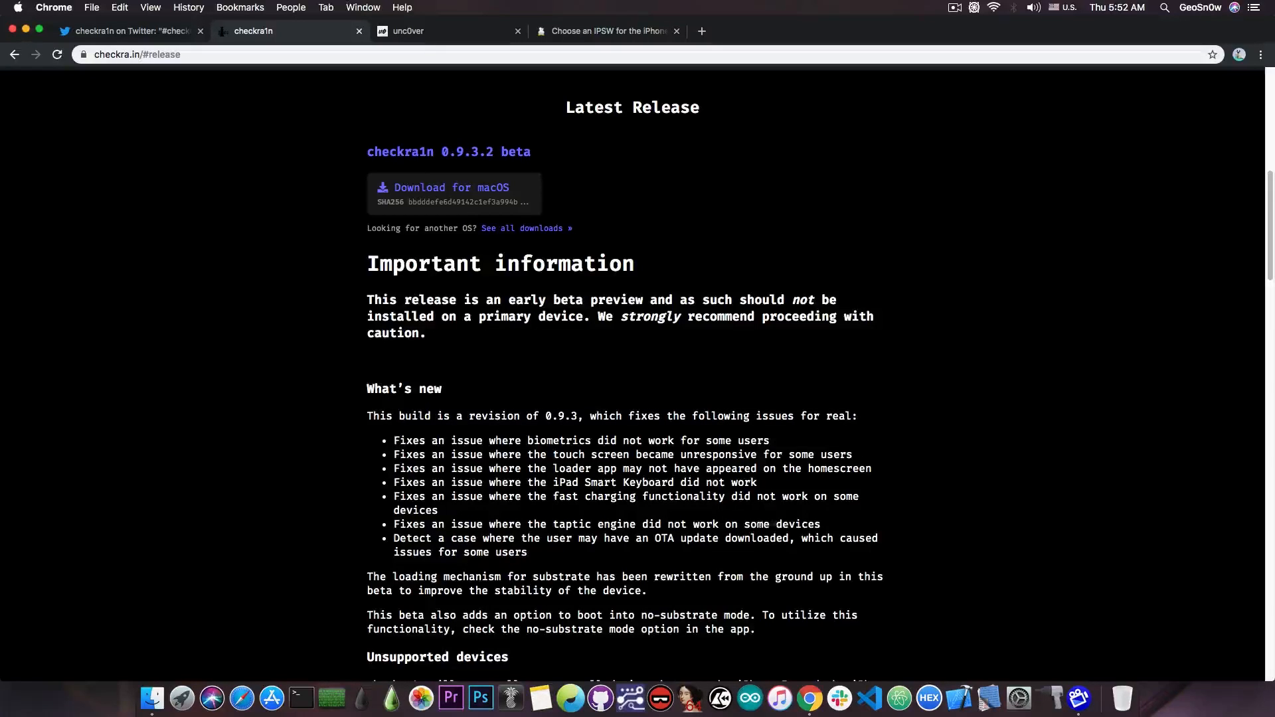
mouse_move(820, 526)
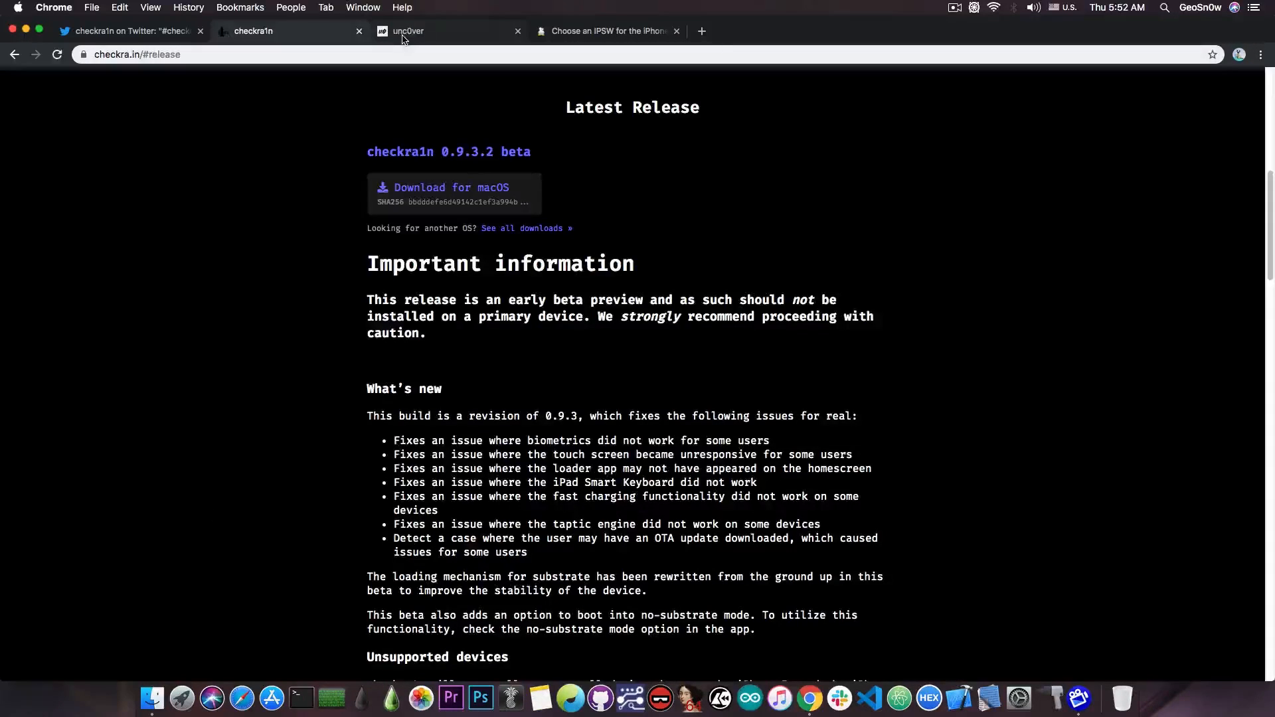
left_click(407, 30)
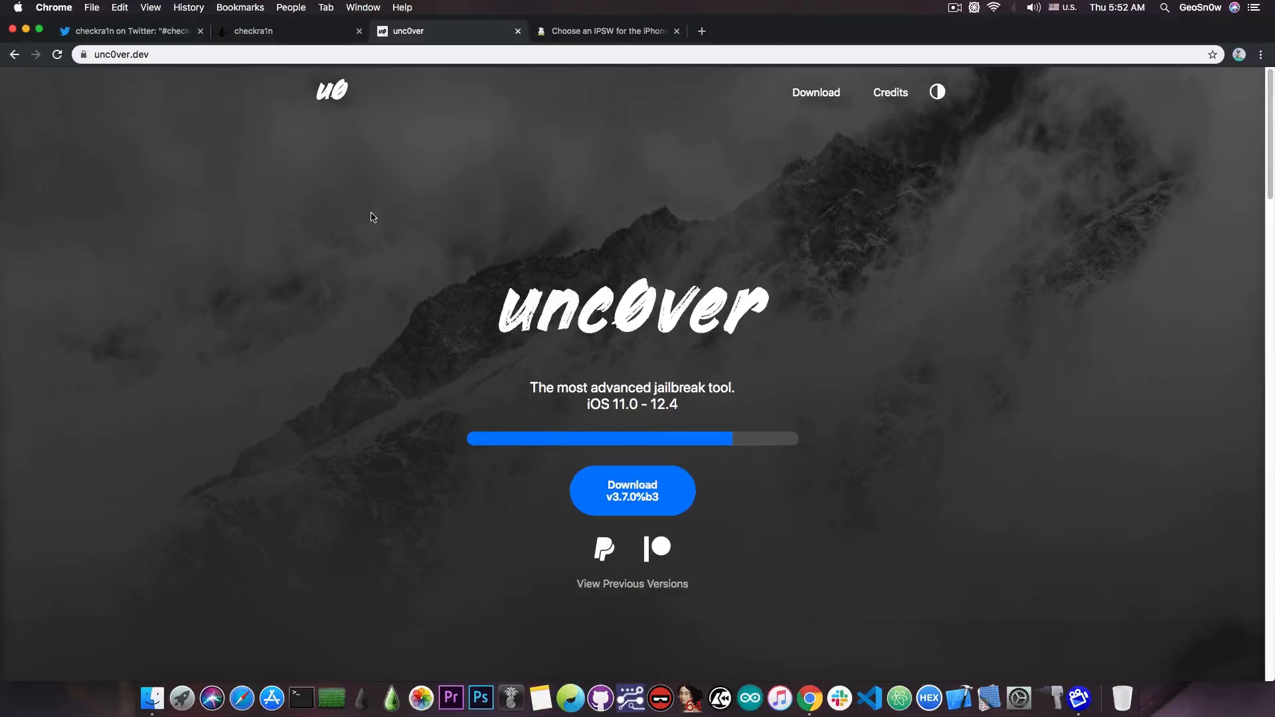
left_click(289, 31)
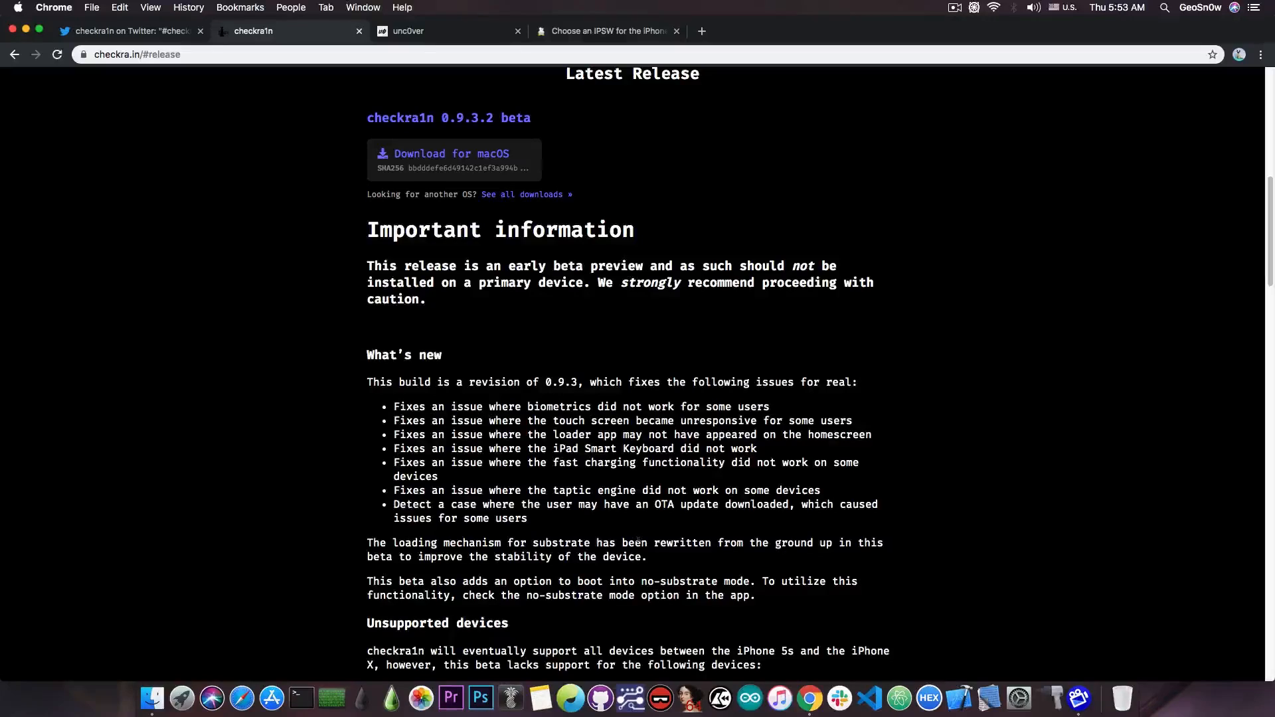
Scroll down to the Unsupported devices, experimental devices and Unsupported platforms notes
scroll("down", 3)
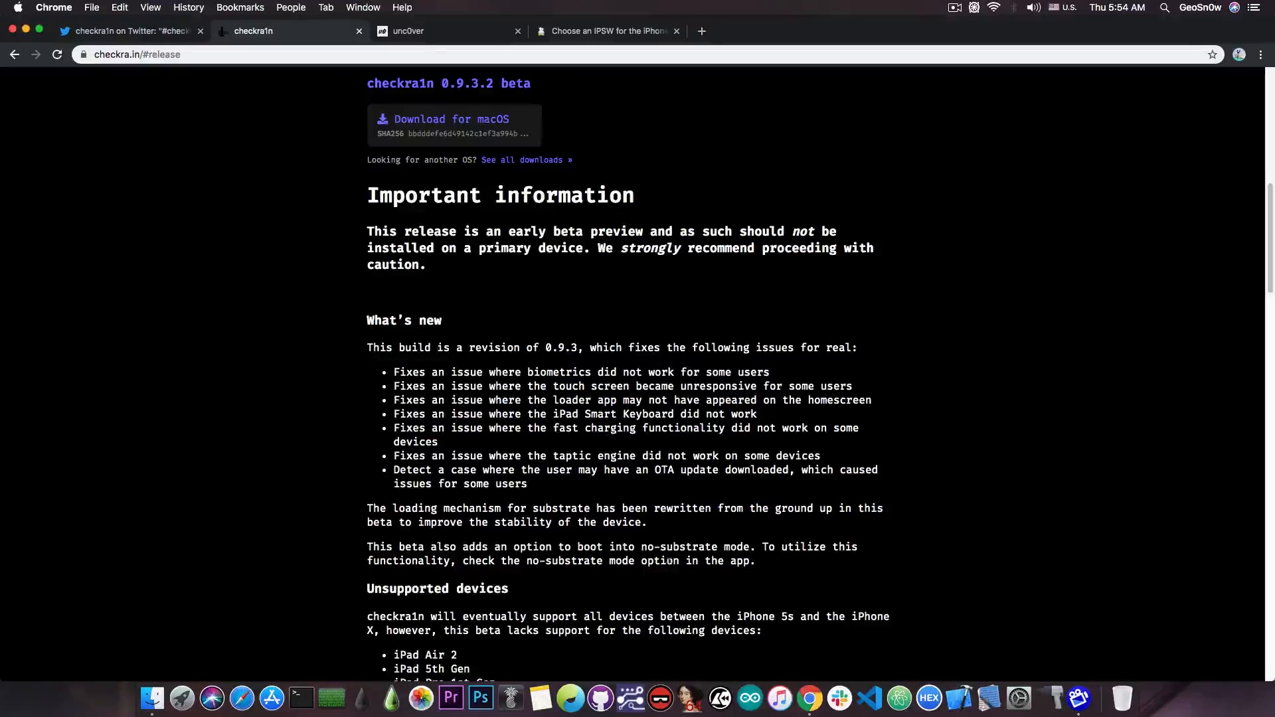
scroll("down", 3)
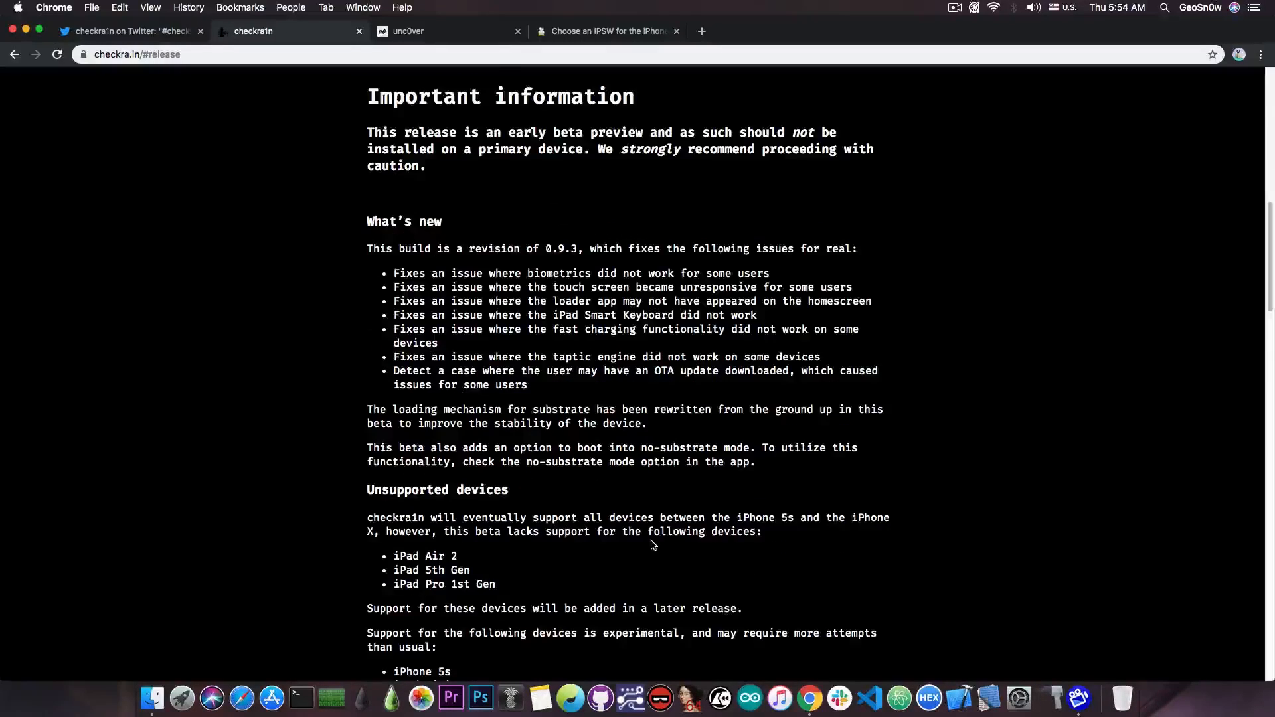
scroll("down", 3)
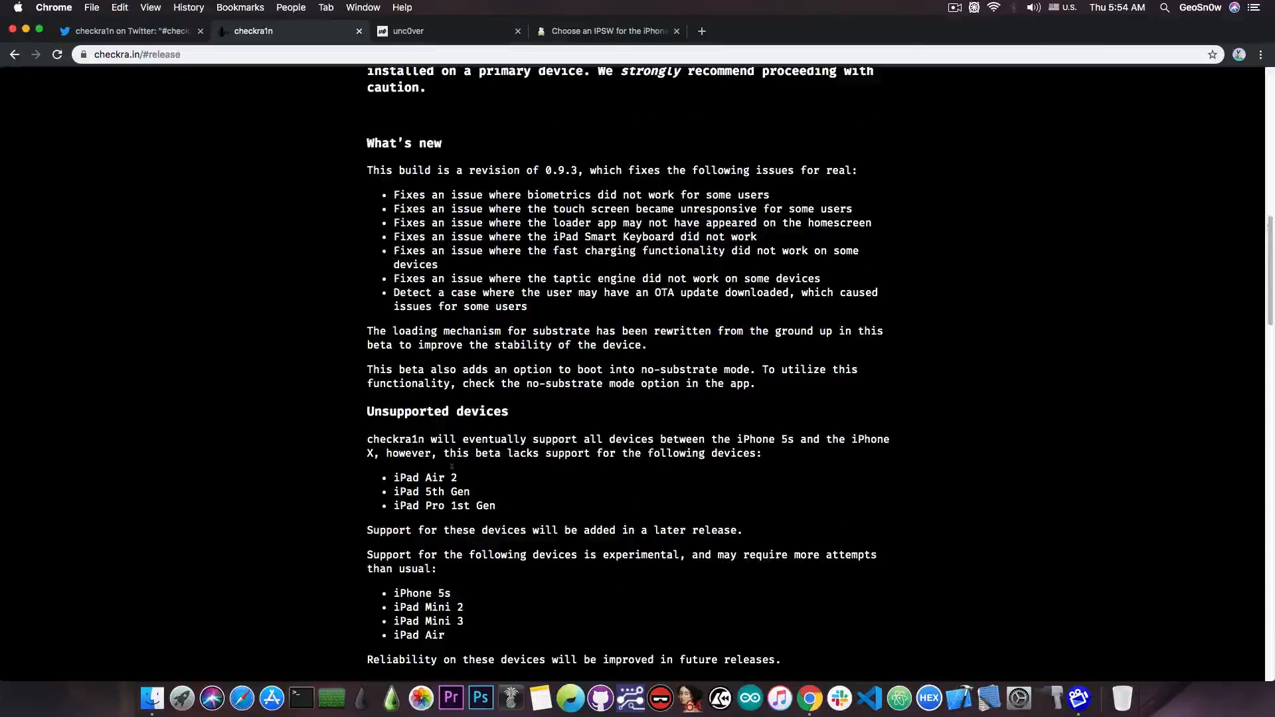
scroll("down", 3)
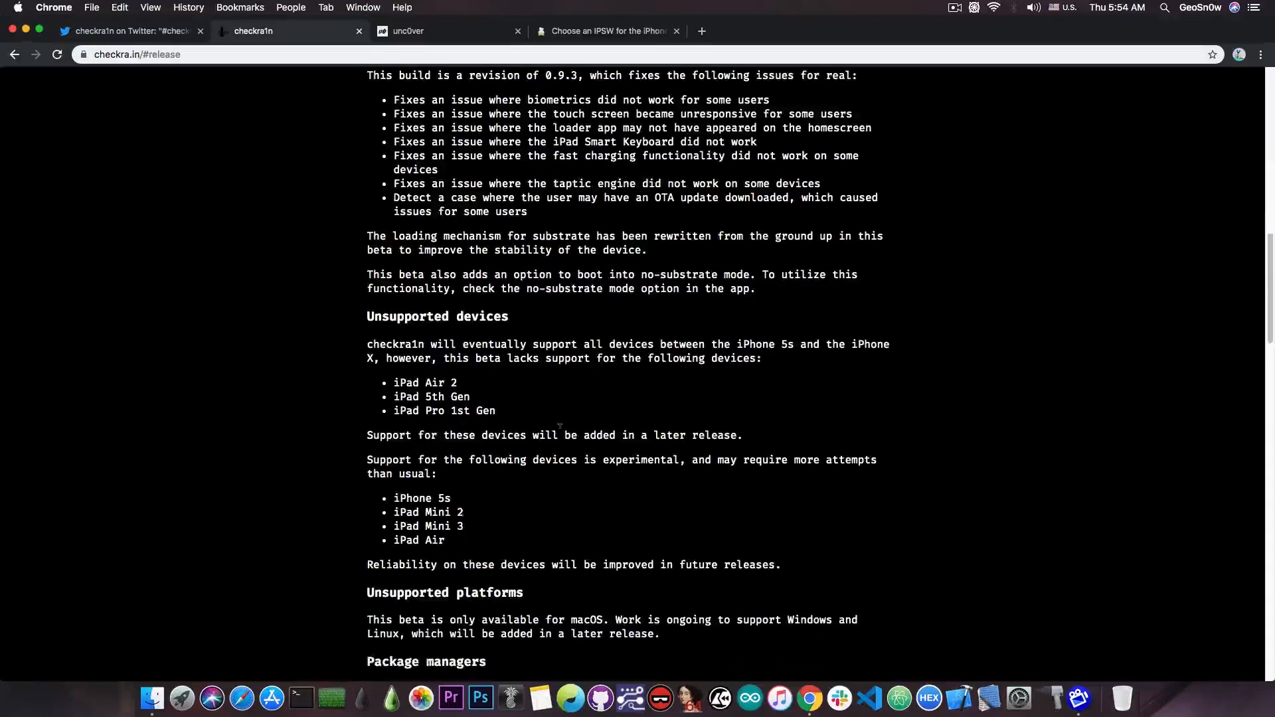
scroll("up", 3)
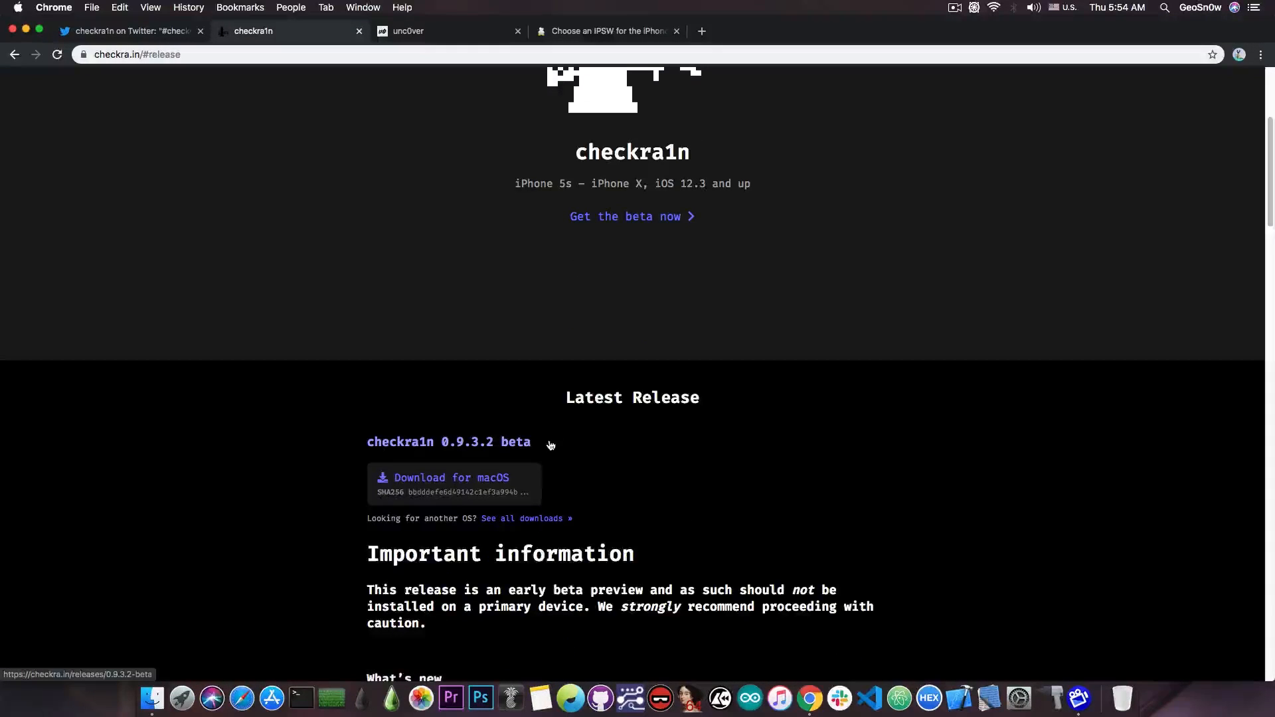
mouse_move(63, 512)
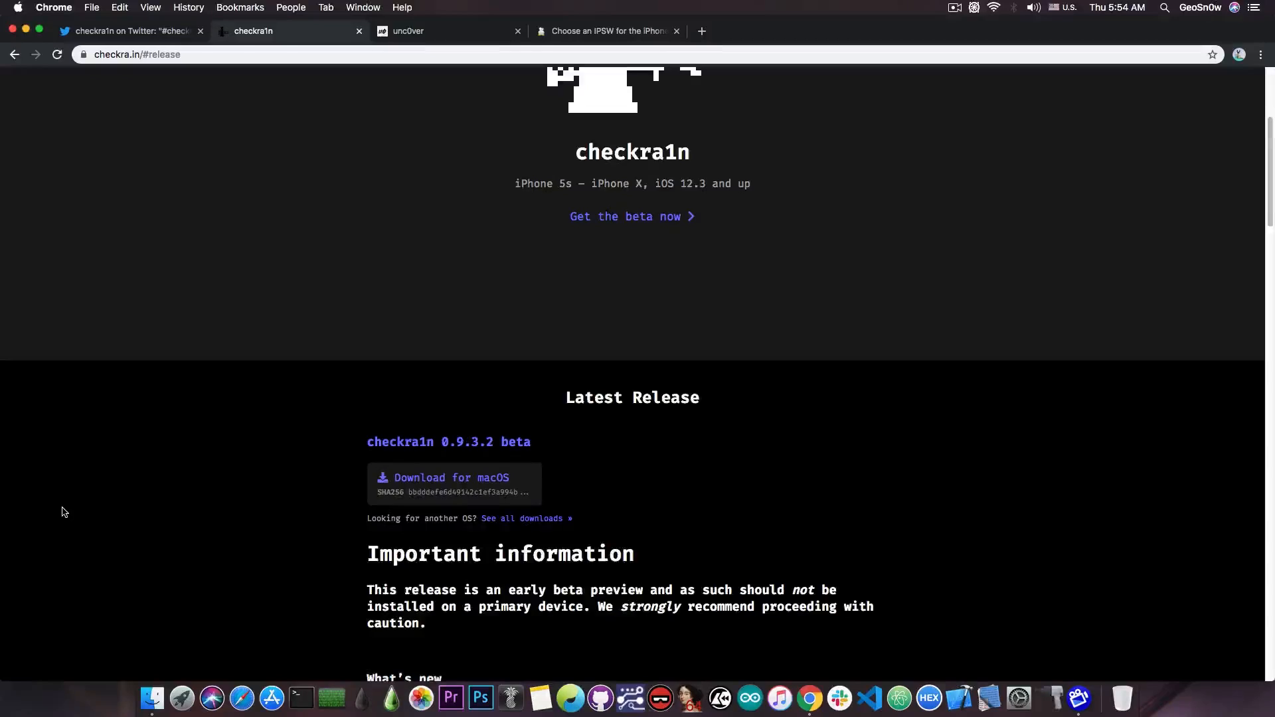
scroll("up", 3)
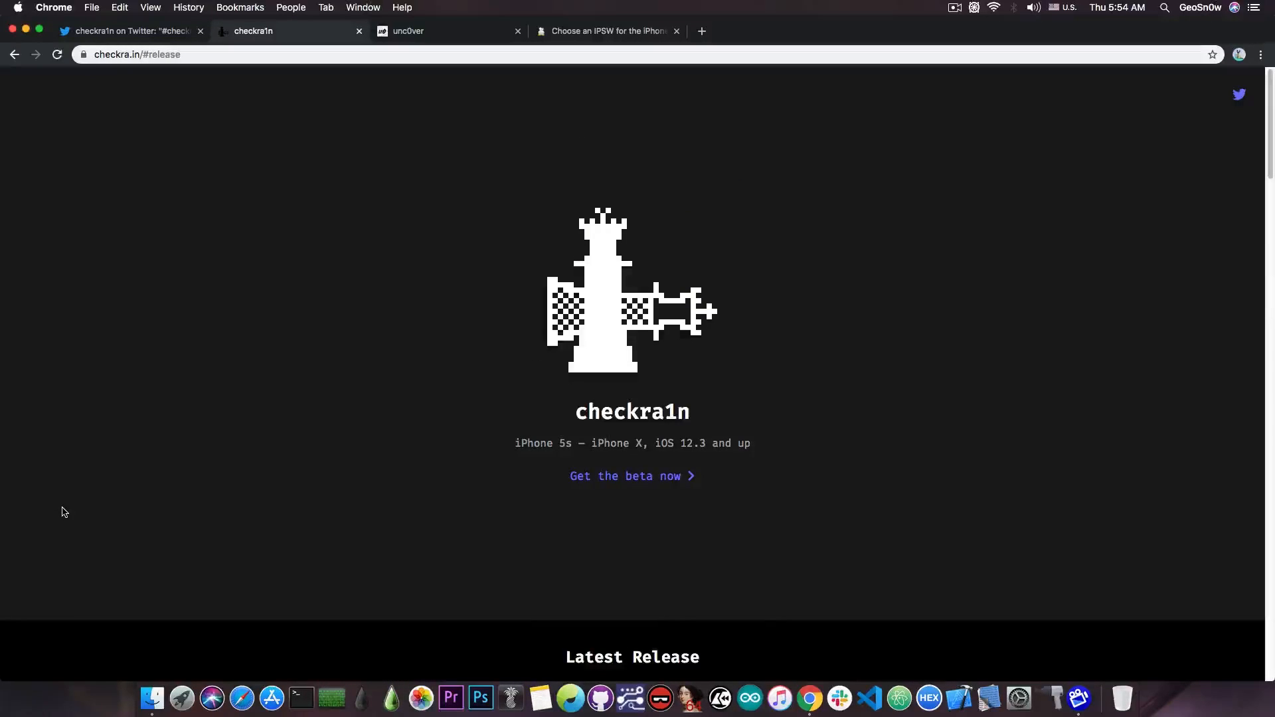
mouse_move(48, 505)
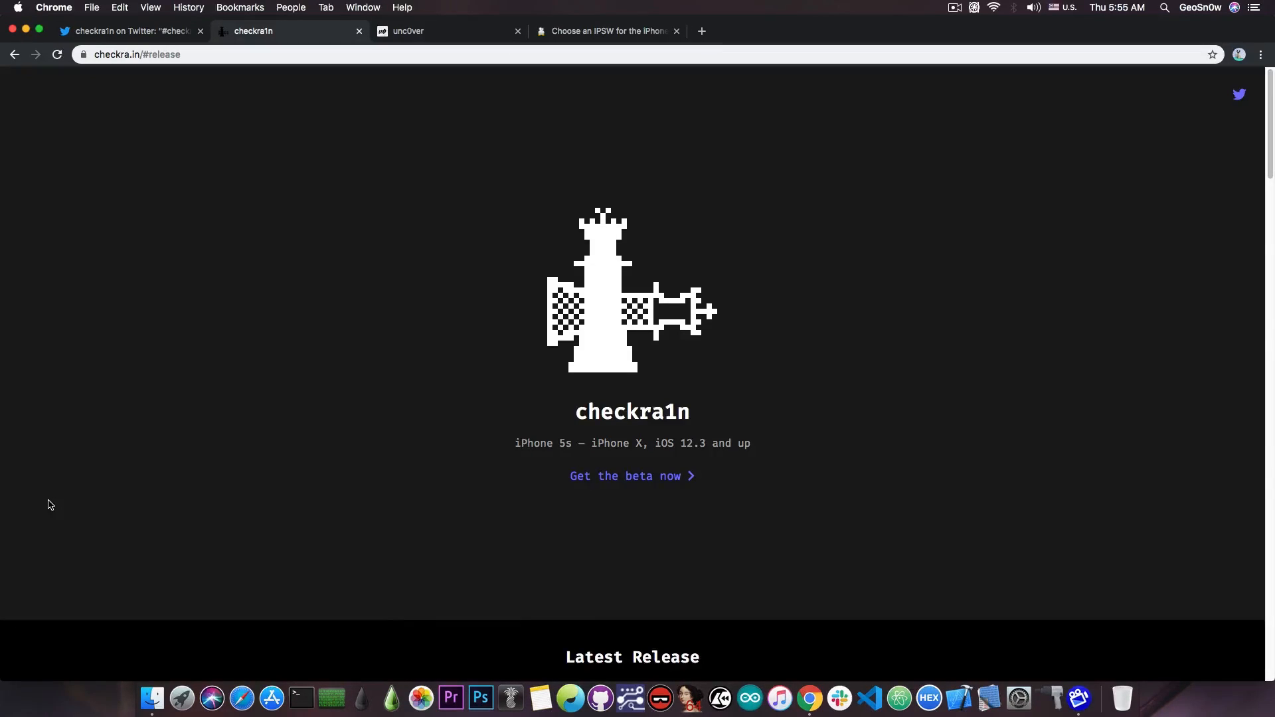
mouse_move(229, 455)
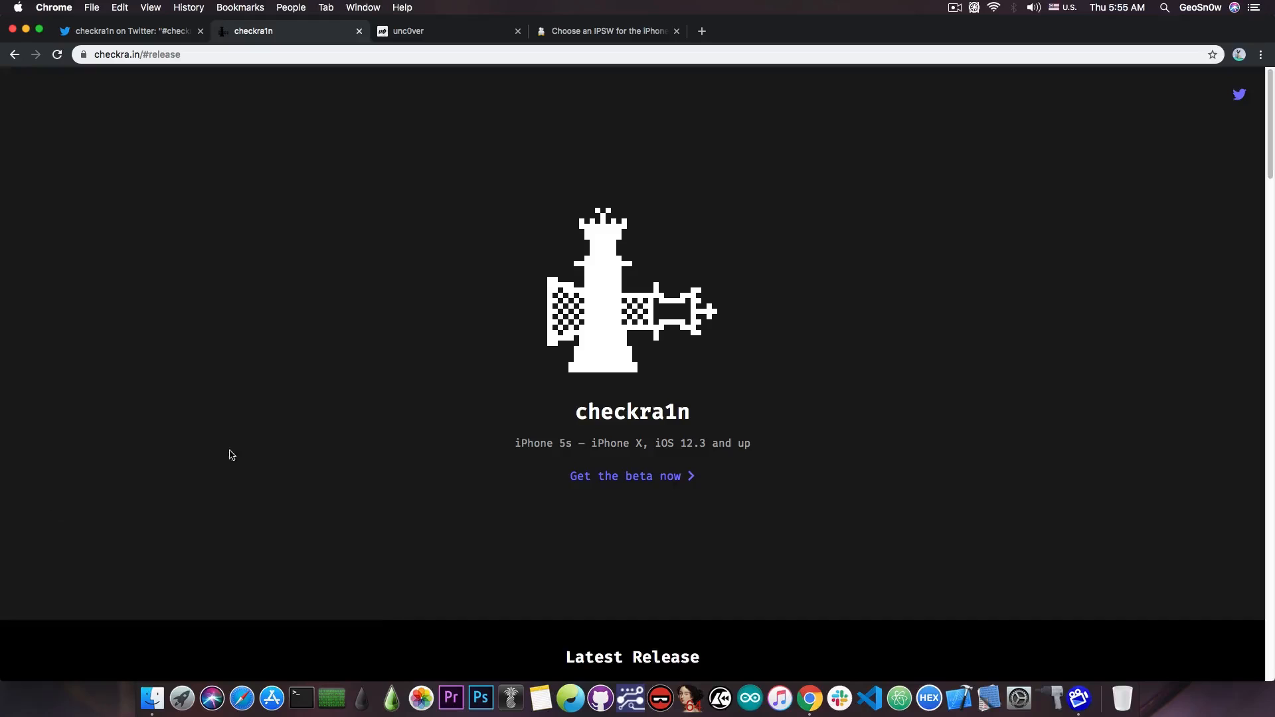
scroll("down", 3)
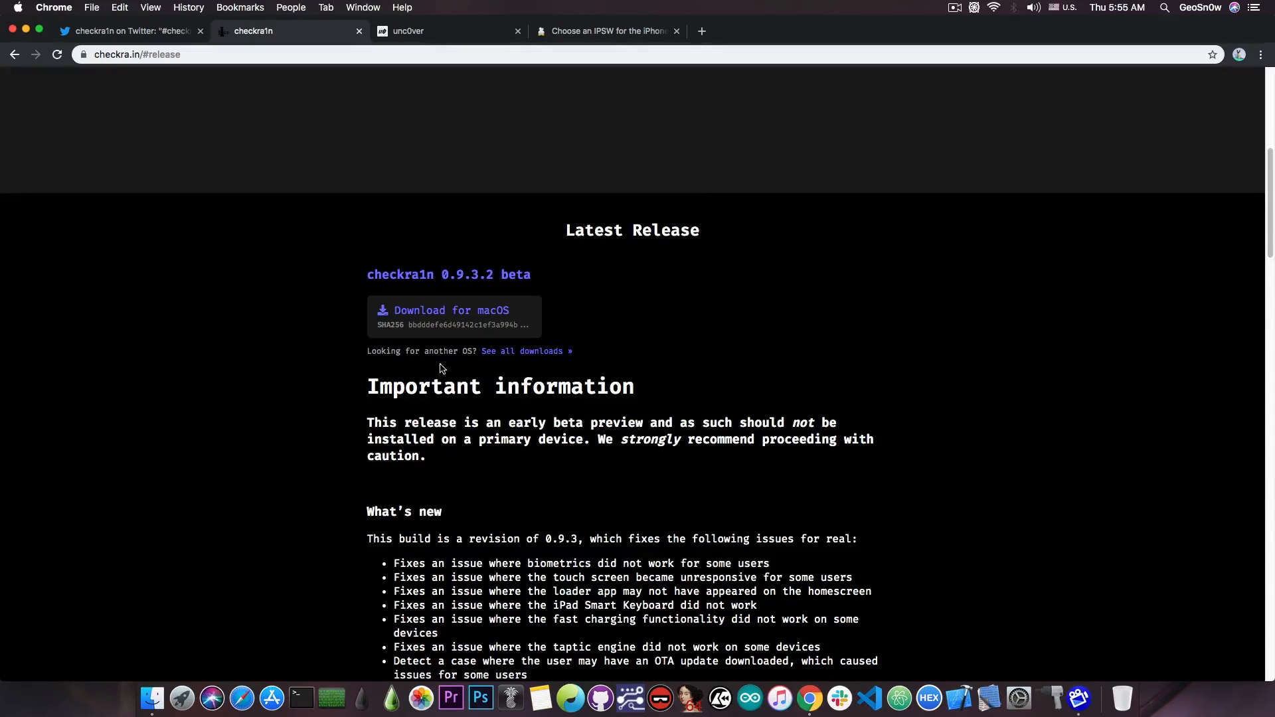
mouse_move(441, 341)
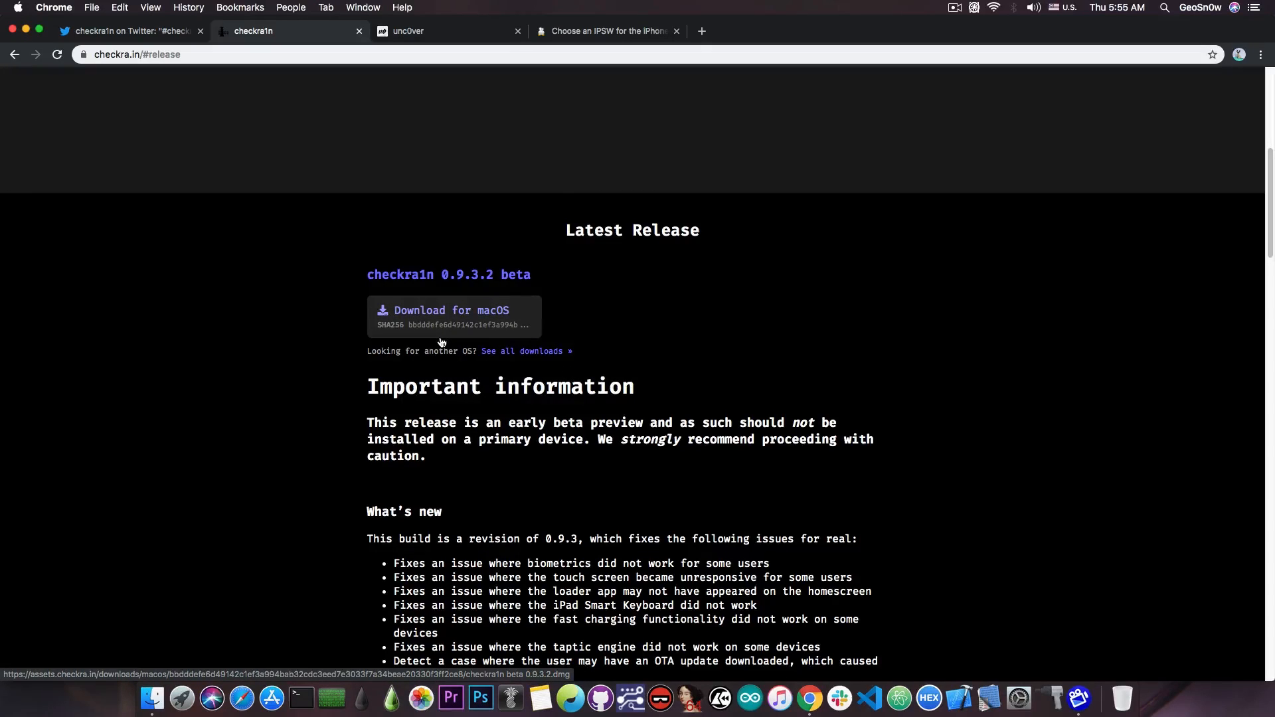
scroll("up", 3)
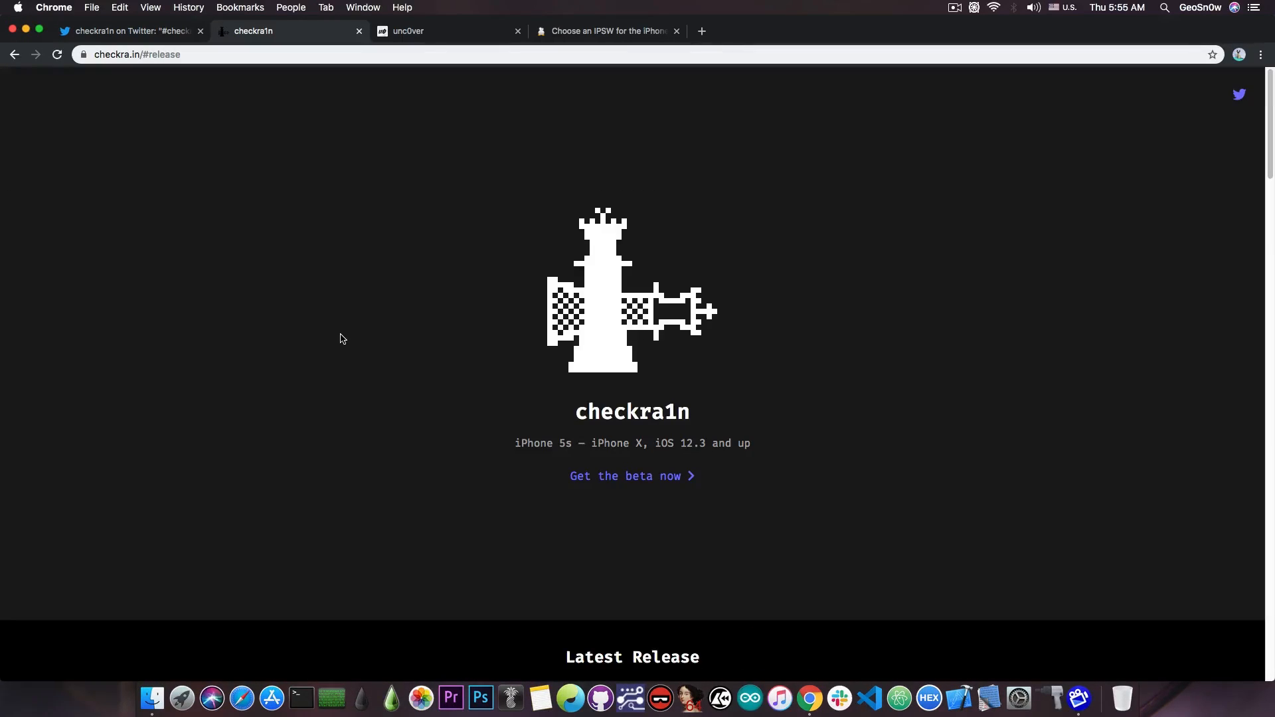
scroll("down", 3)
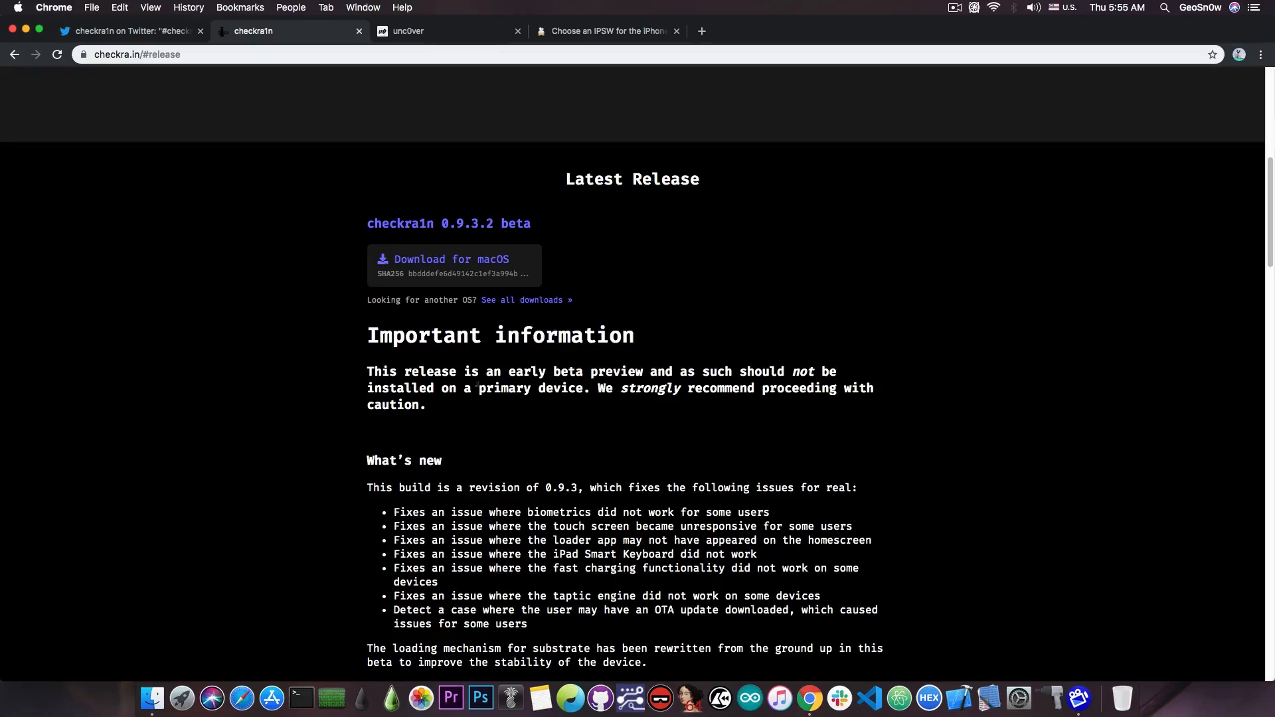
Close the checkra1n DMG window and launch checkra1n from the Dock
scroll("up", 3)
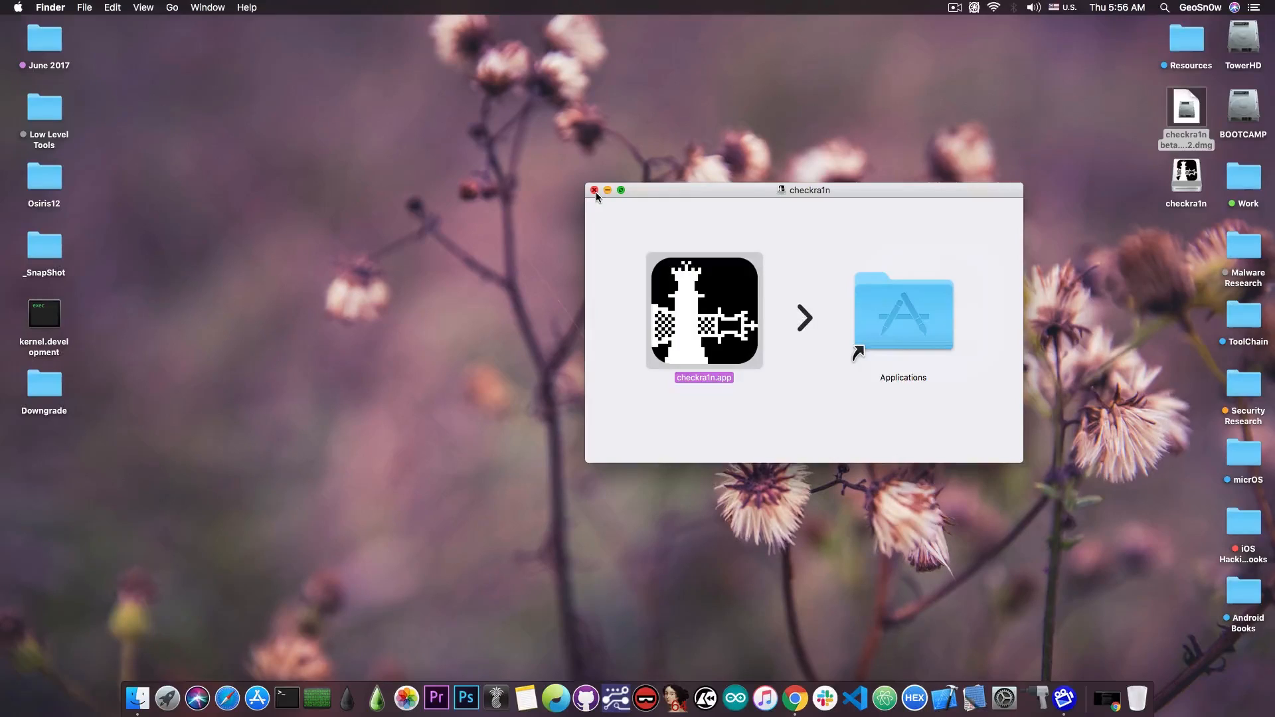
left_click(595, 190)
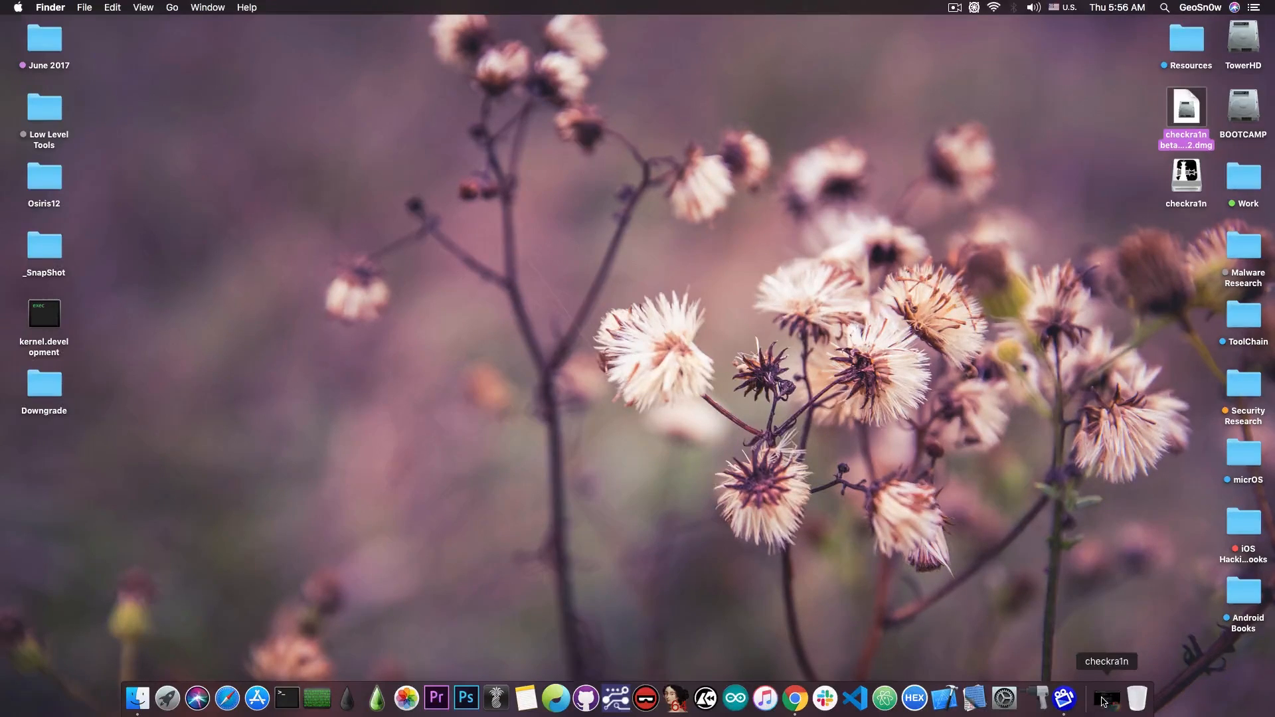
left_click(794, 697)
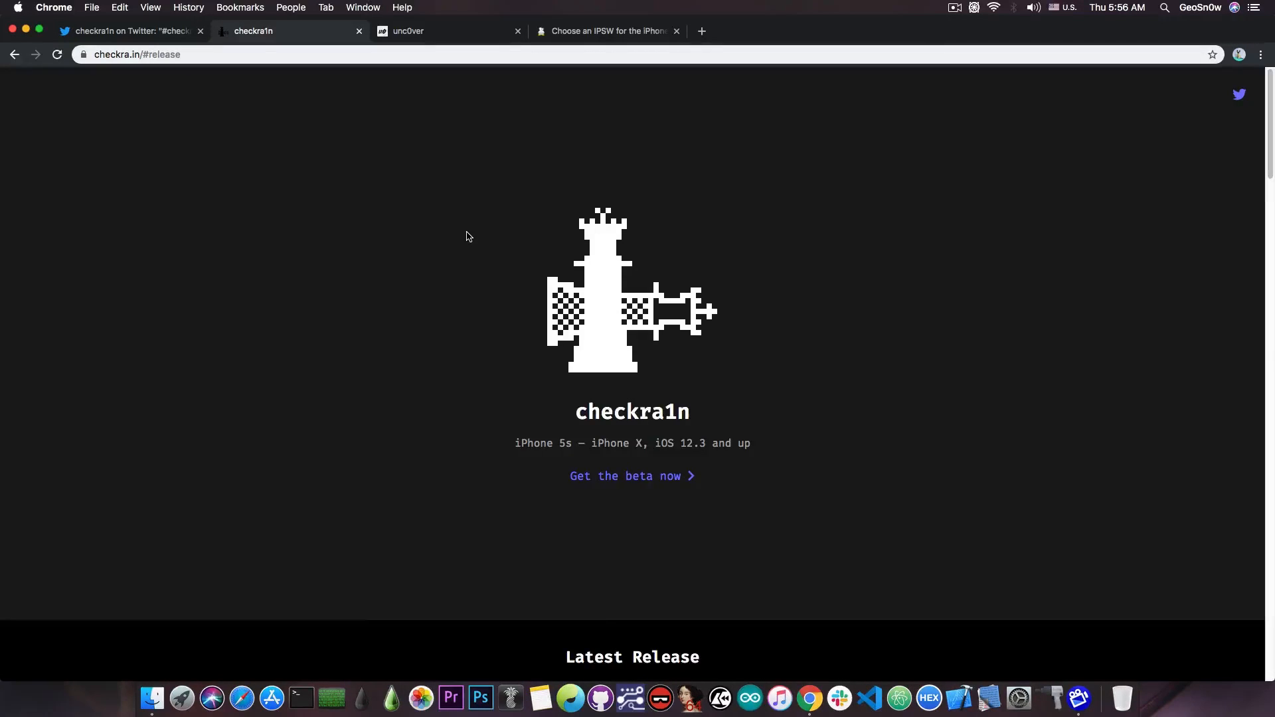
mouse_move(456, 206)
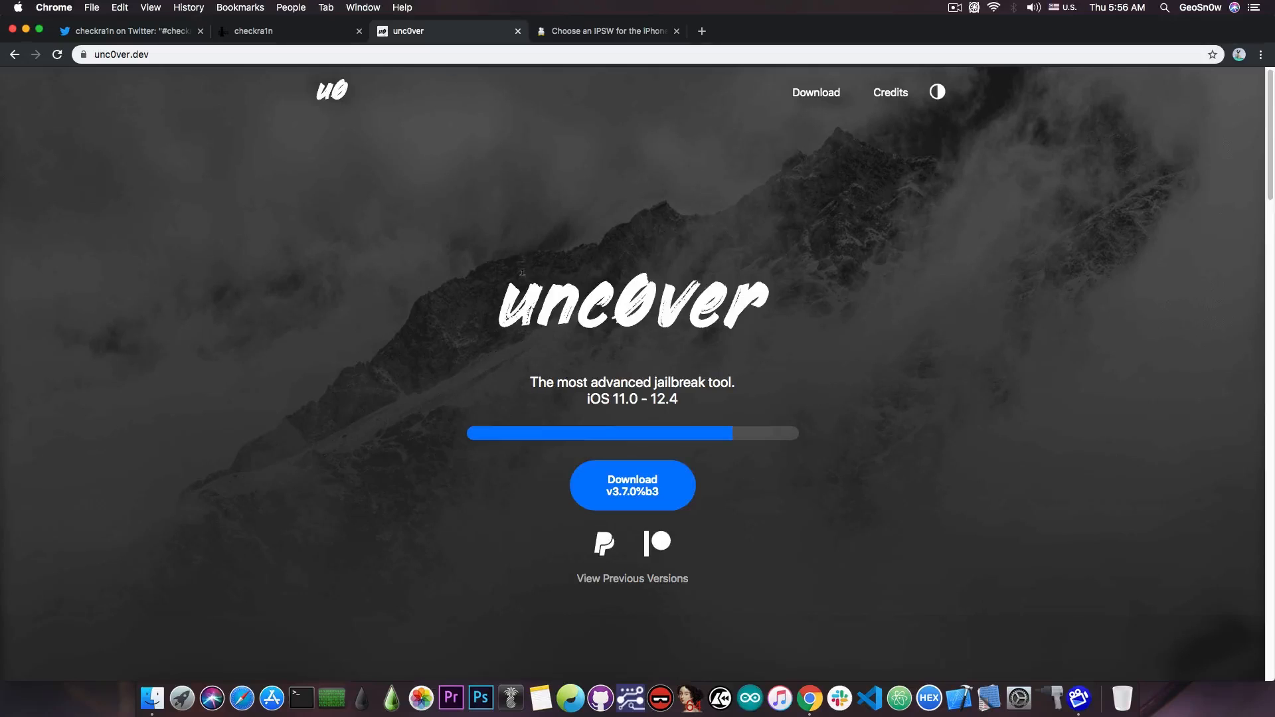
Skim the unc0ver download page, then return to the checkra1n announcement tweet
scroll("down", 3)
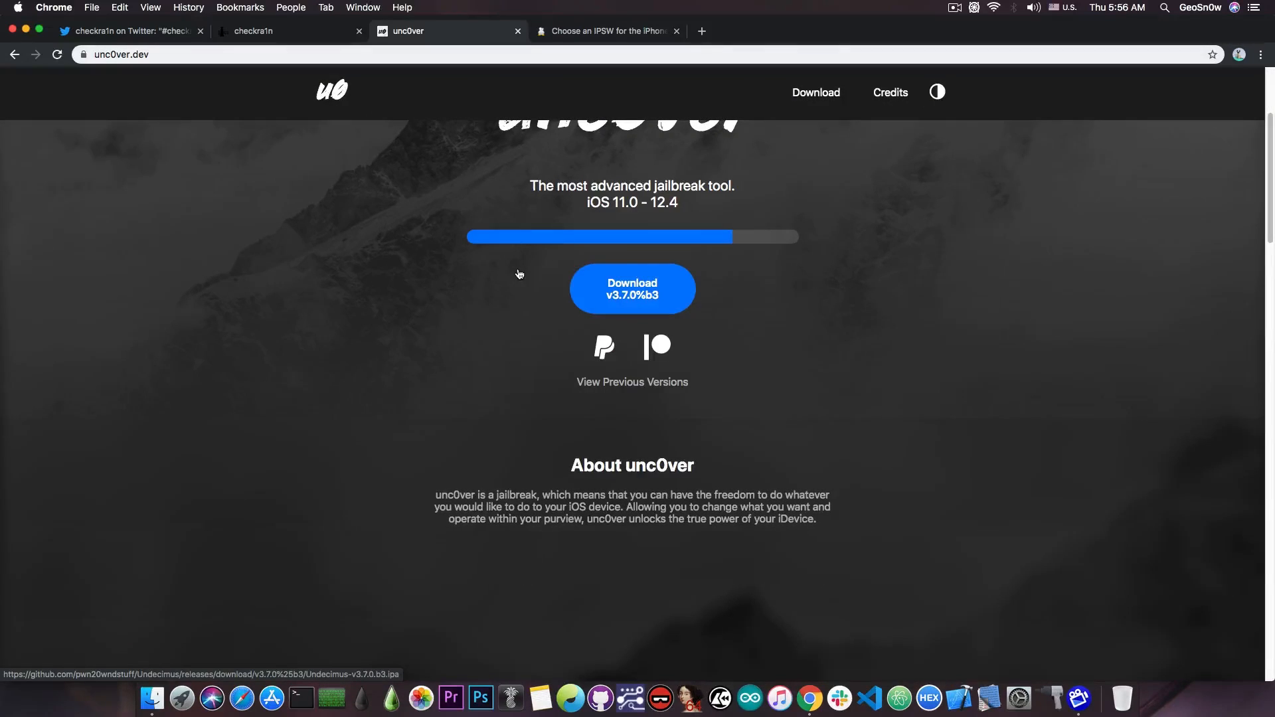
scroll("up", 3)
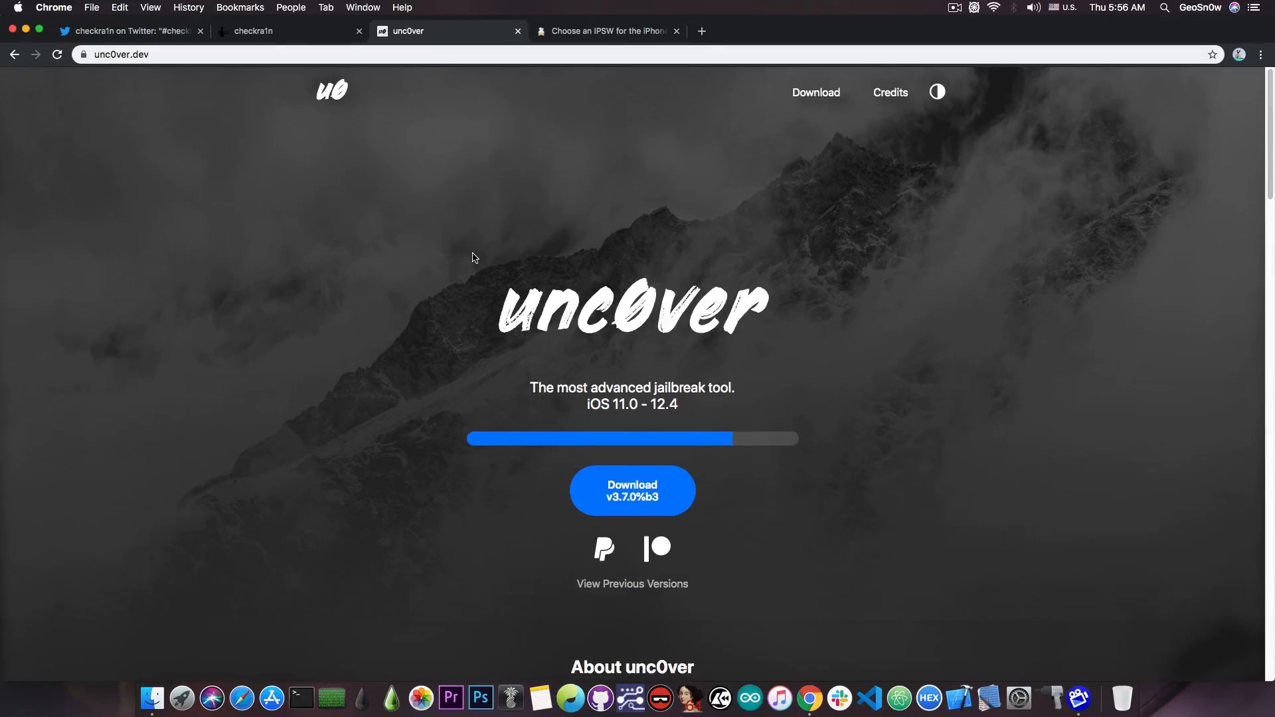
mouse_move(192, 45)
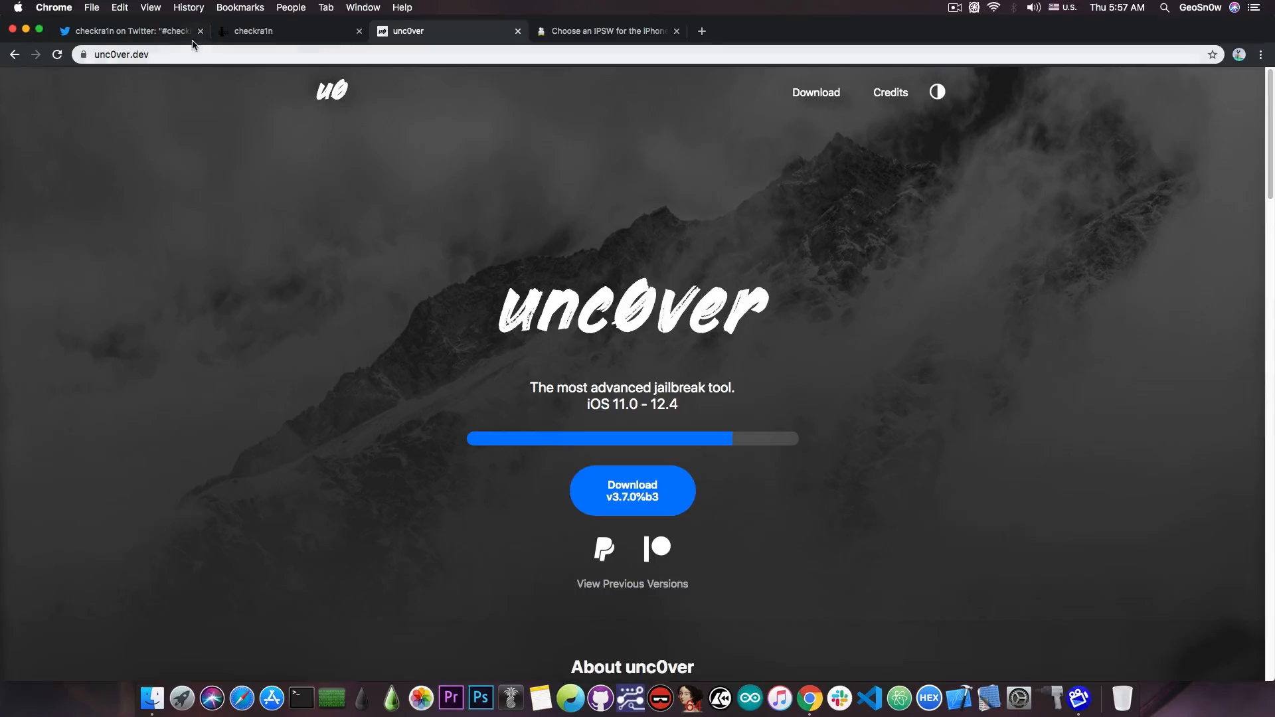
left_click(126, 31)
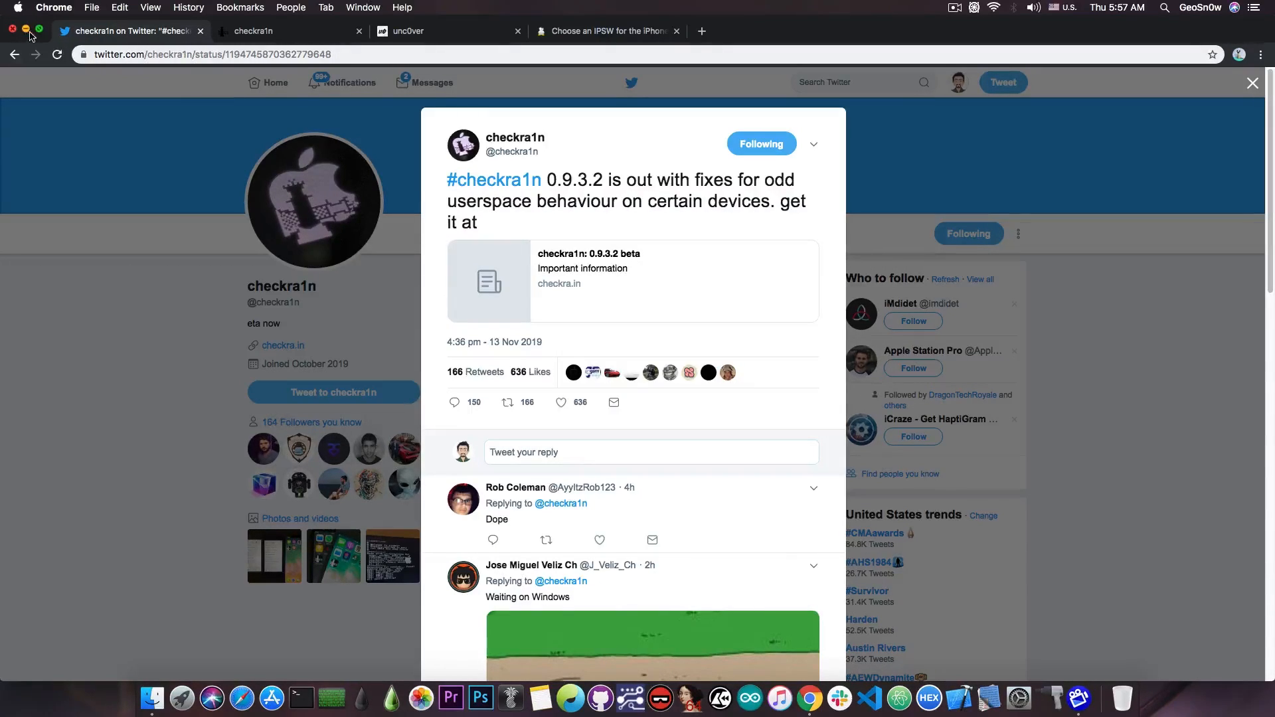
Hide the browser to show the desktop, then bring it back
left_click(14, 28)
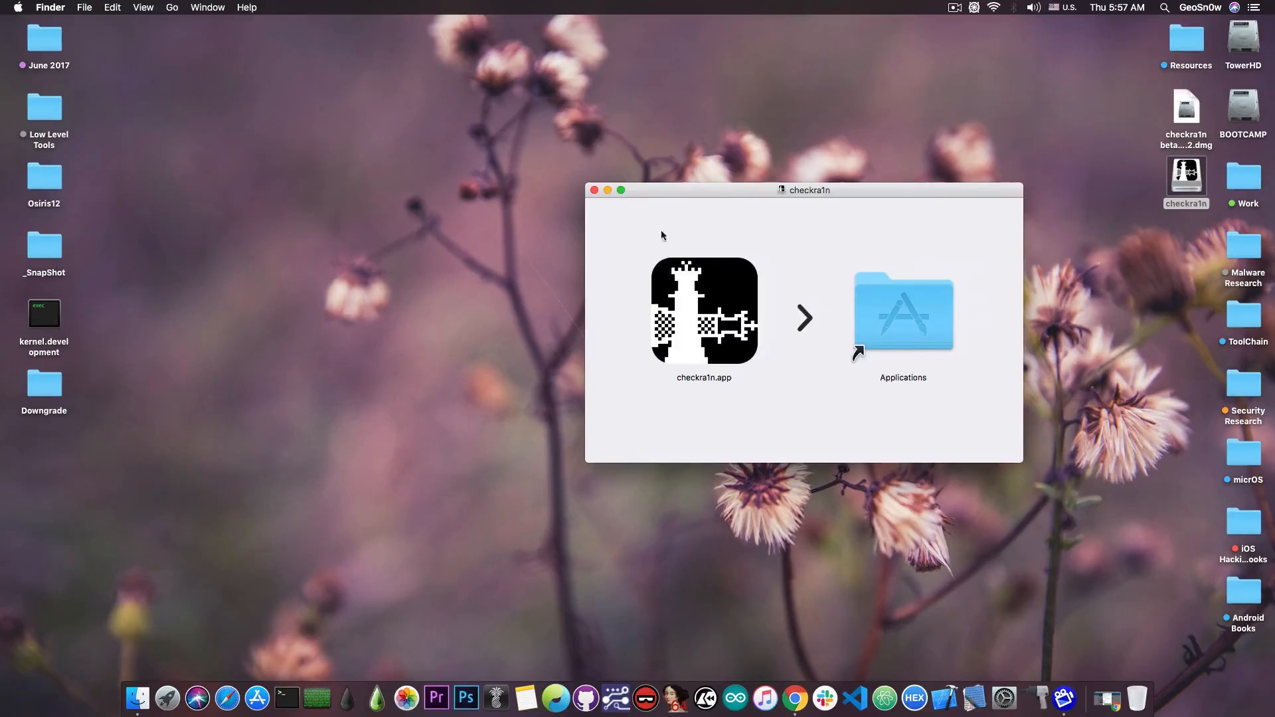
left_click(596, 190)
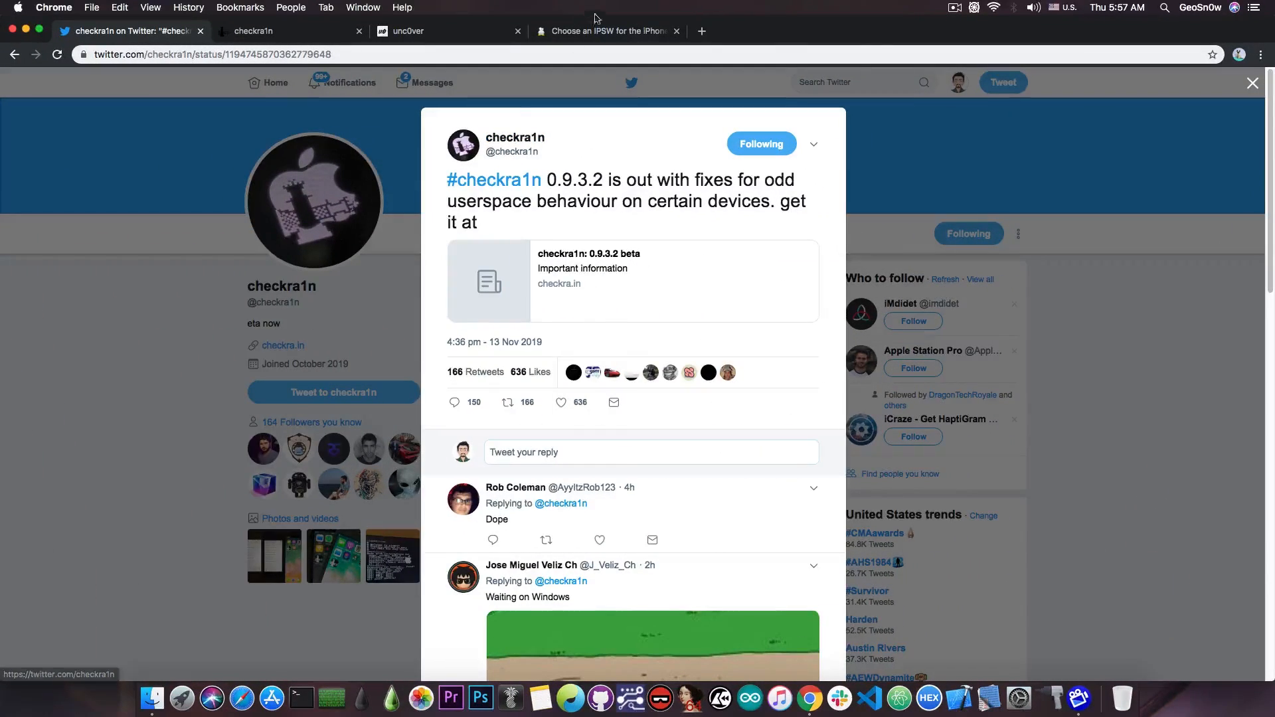
Show the iPhone X IPSW list with iOS 13.2.2 and 13.2 signed
left_click(606, 31)
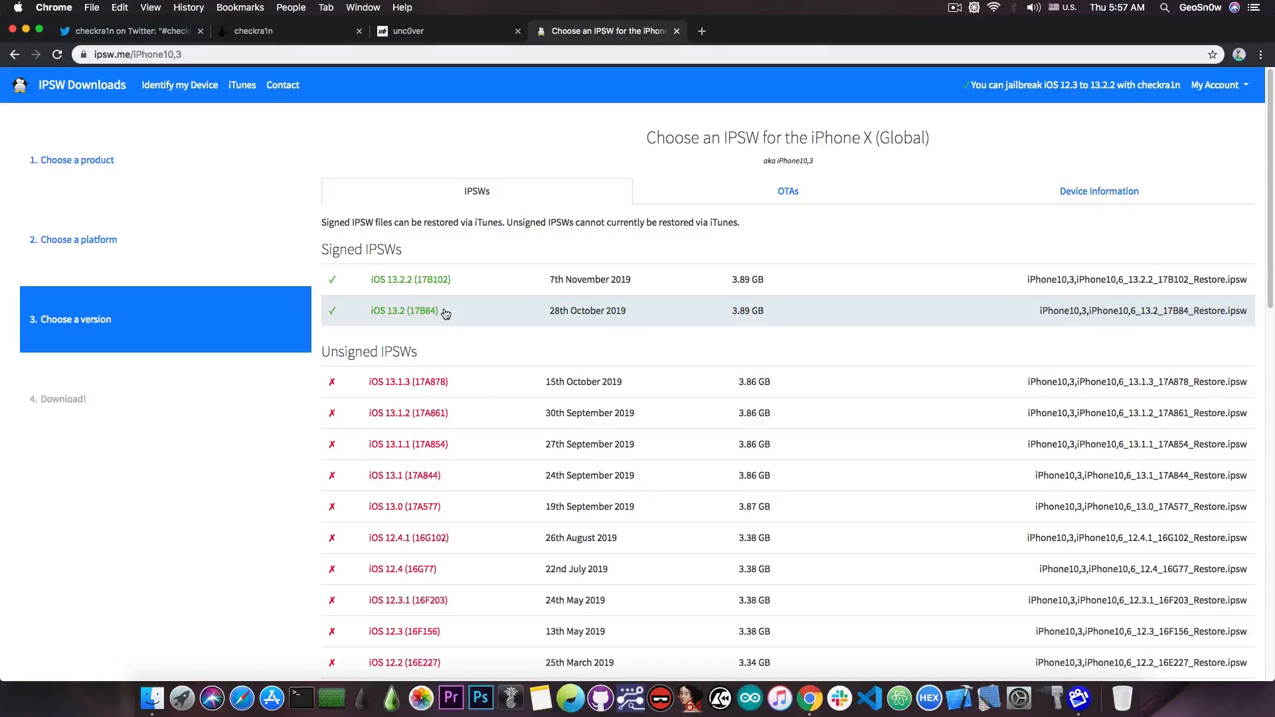
mouse_move(440, 444)
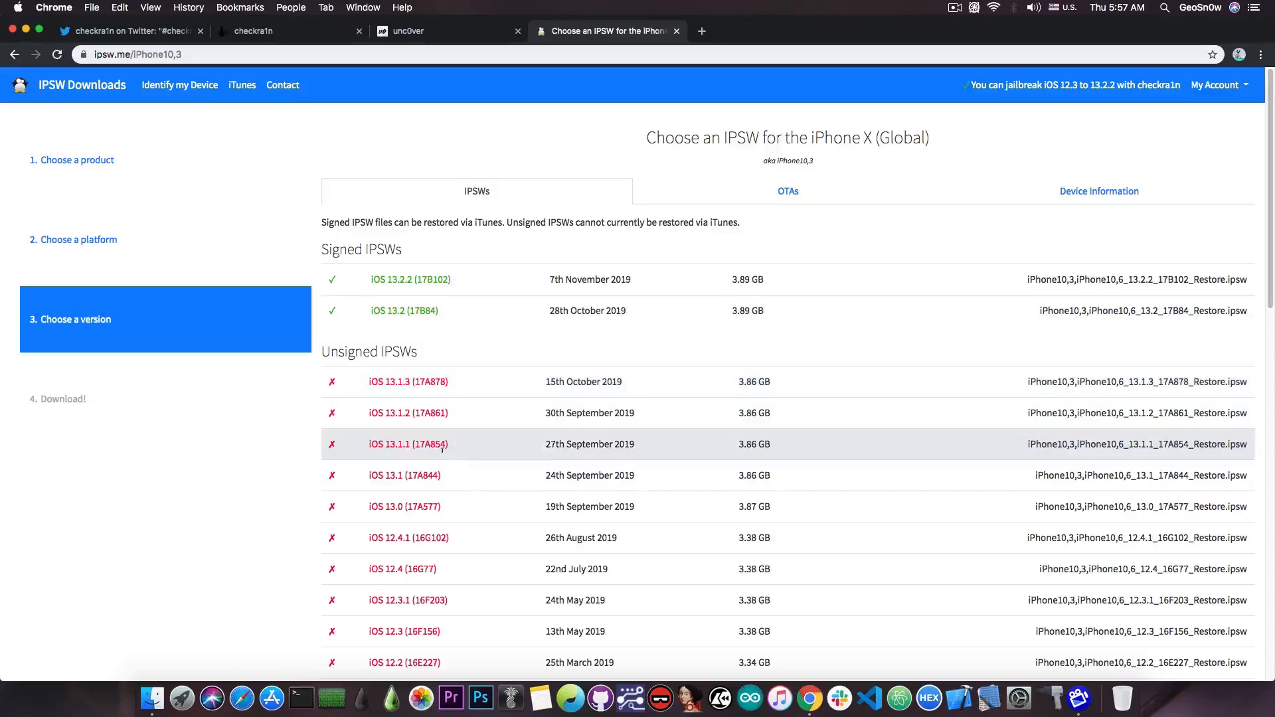
mouse_move(335, 209)
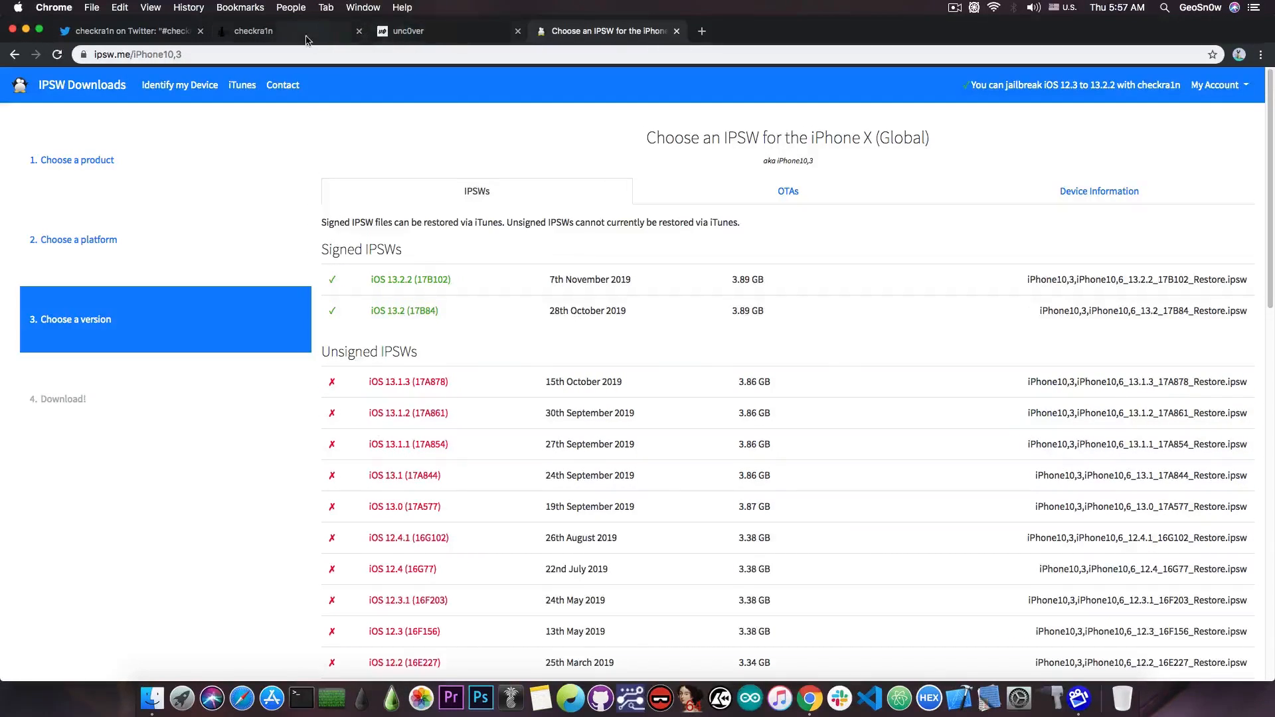
Return to the checkra1n release page and scroll to its What's new fixes
left_click(289, 30)
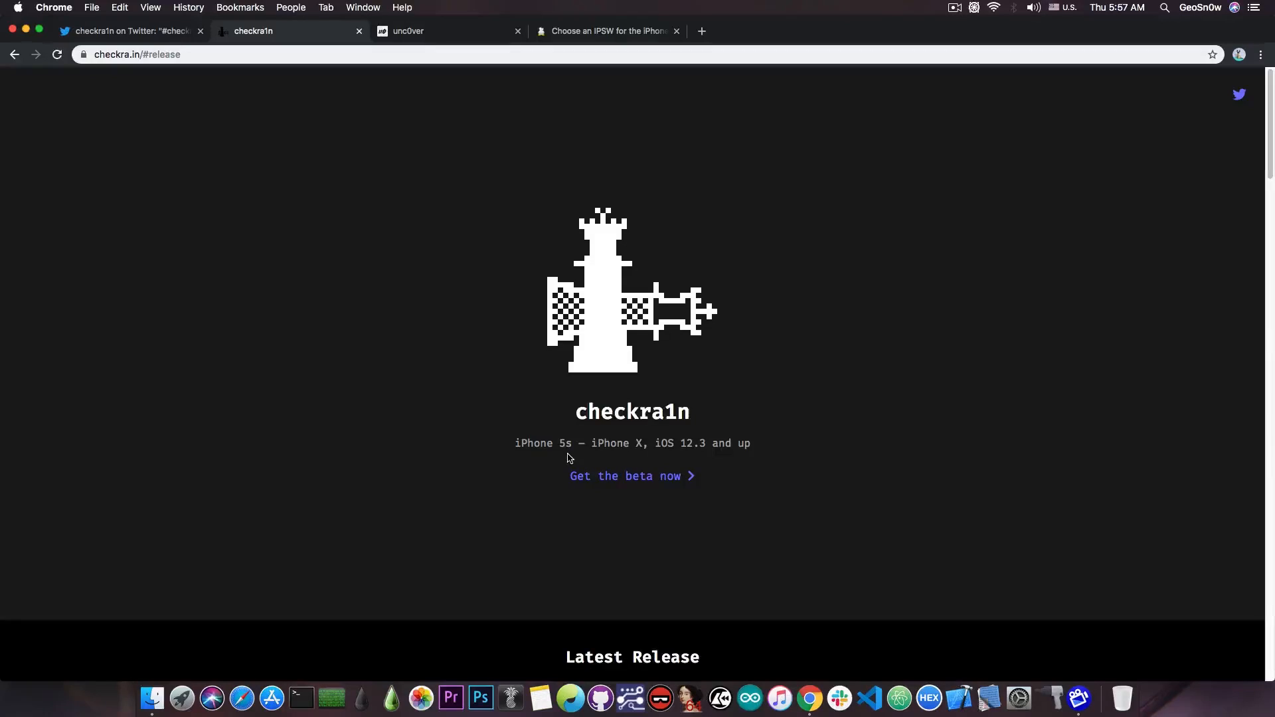
scroll("down", 3)
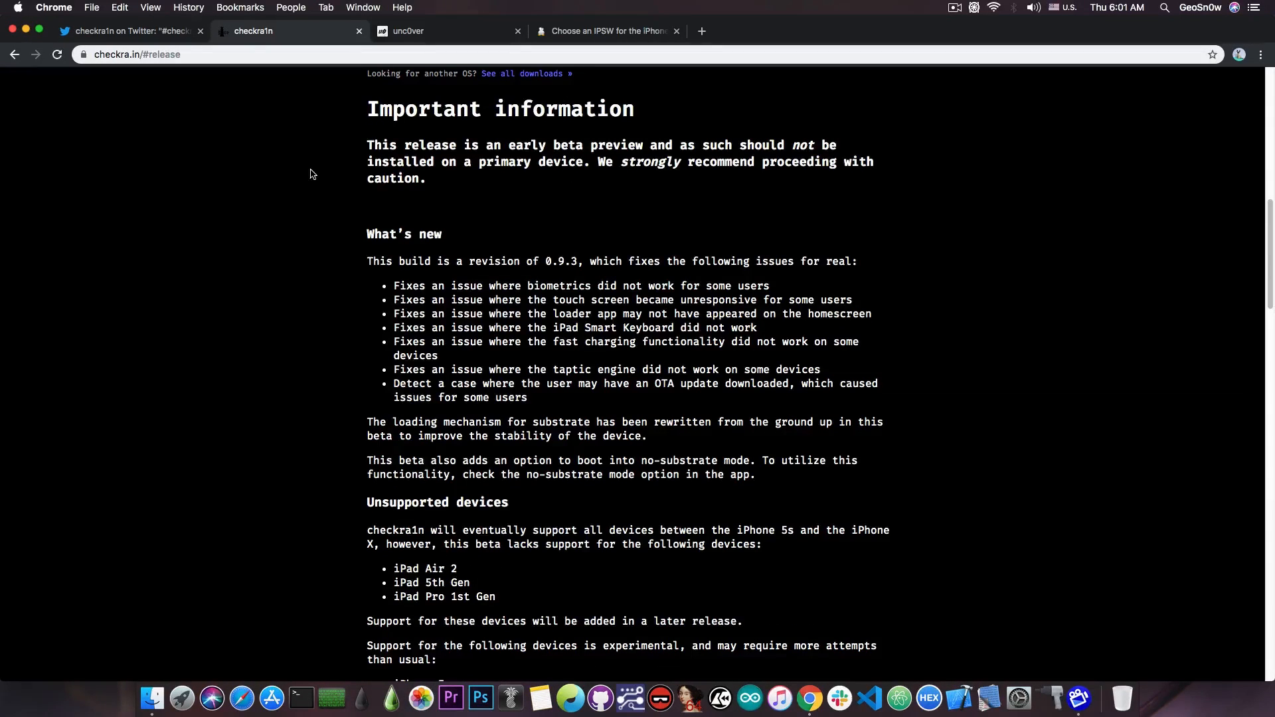
mouse_move(635, 362)
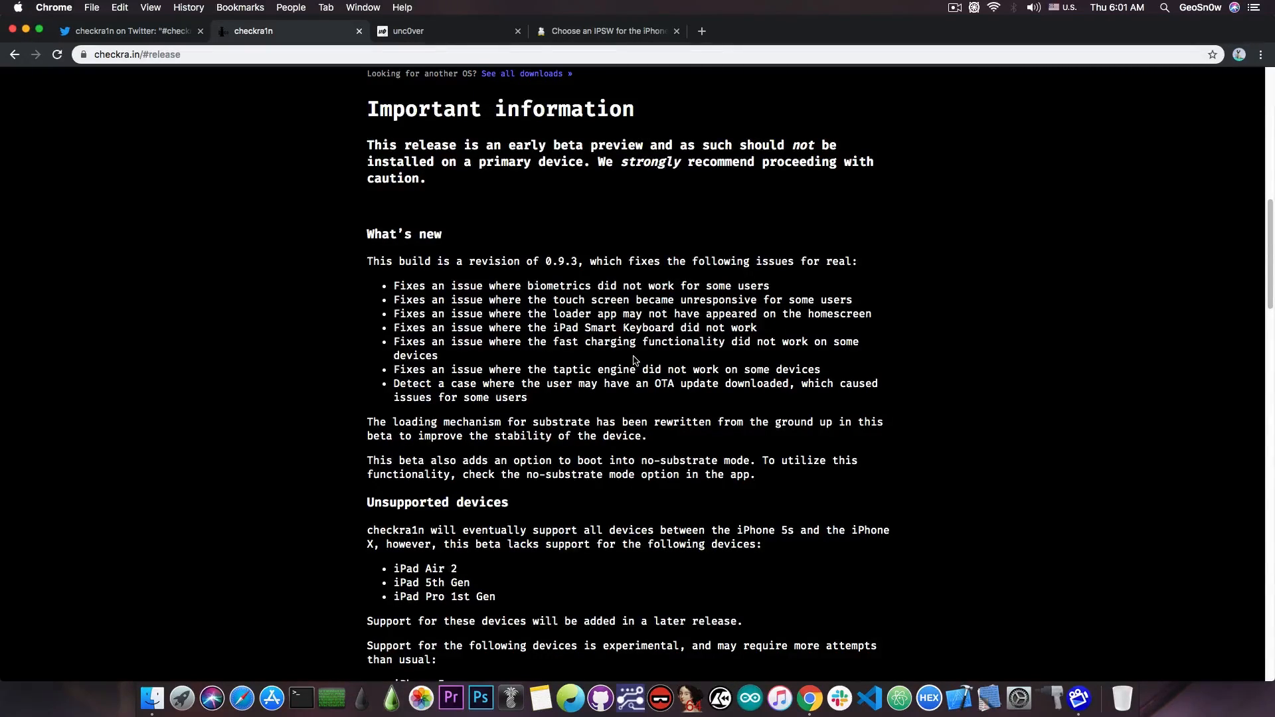
mouse_move(612, 360)
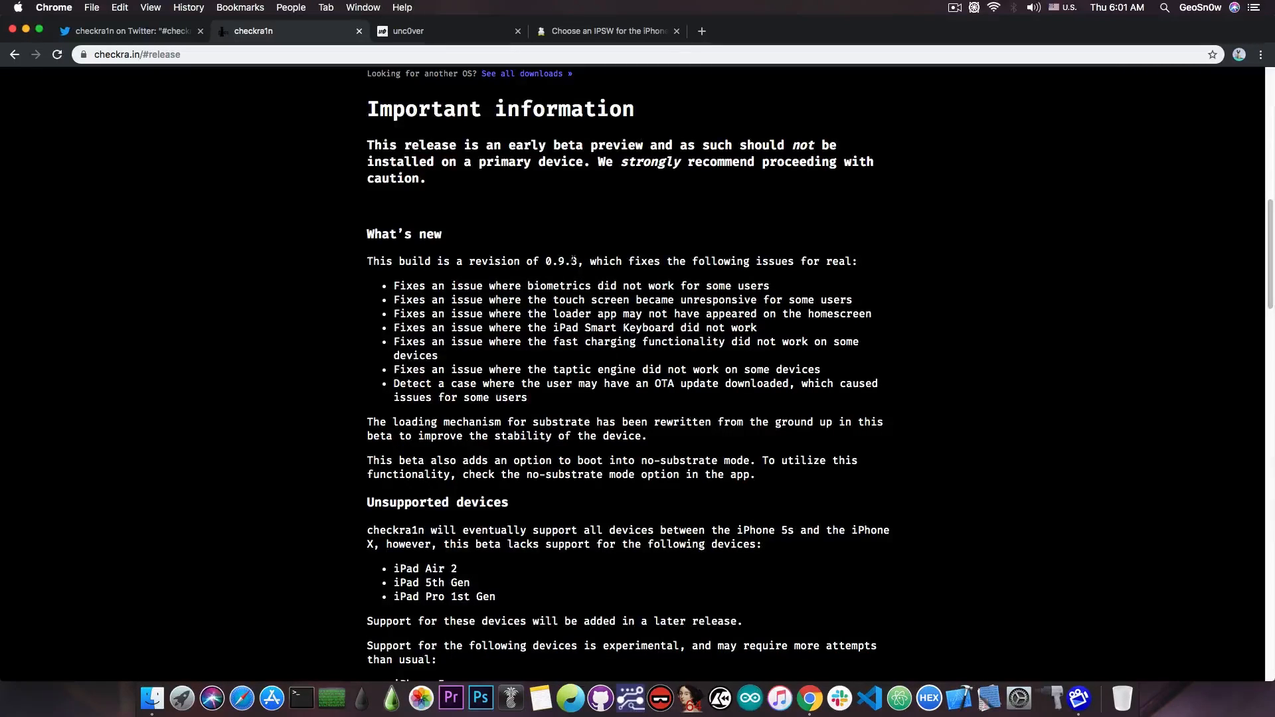
Show the announcement tweet once more, then close the Chrome window
left_click(126, 31)
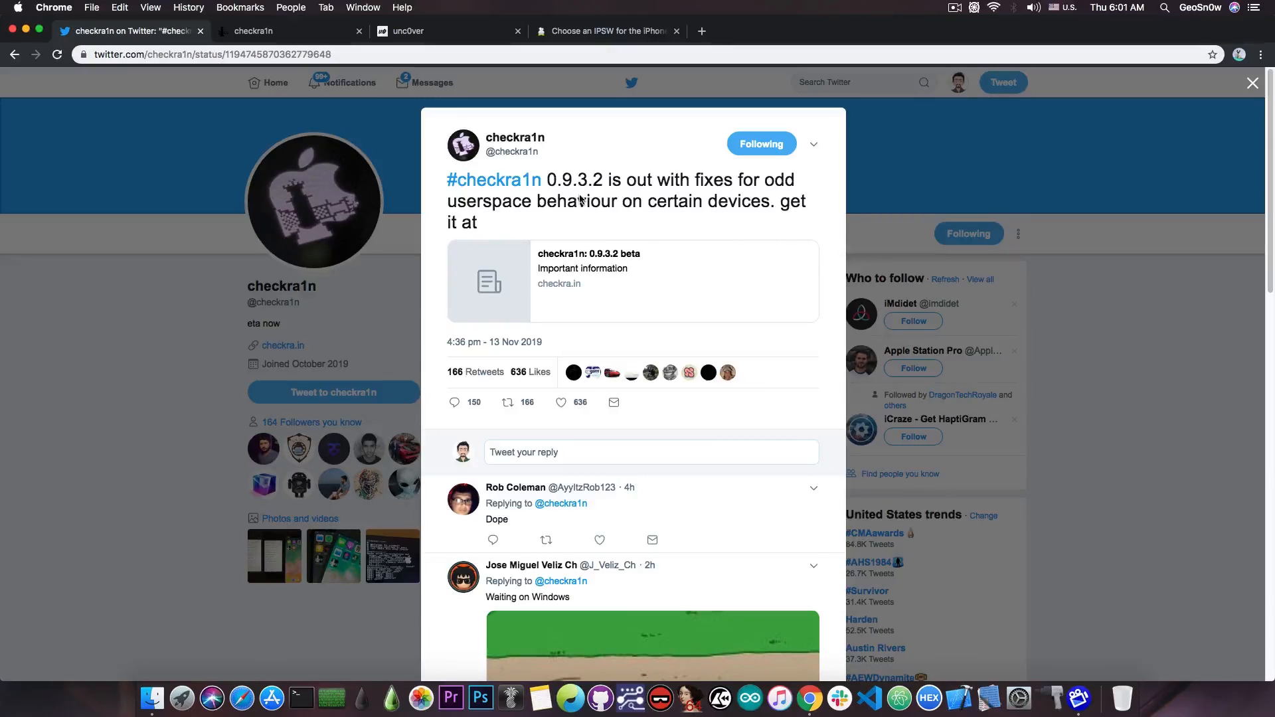
mouse_move(782, 204)
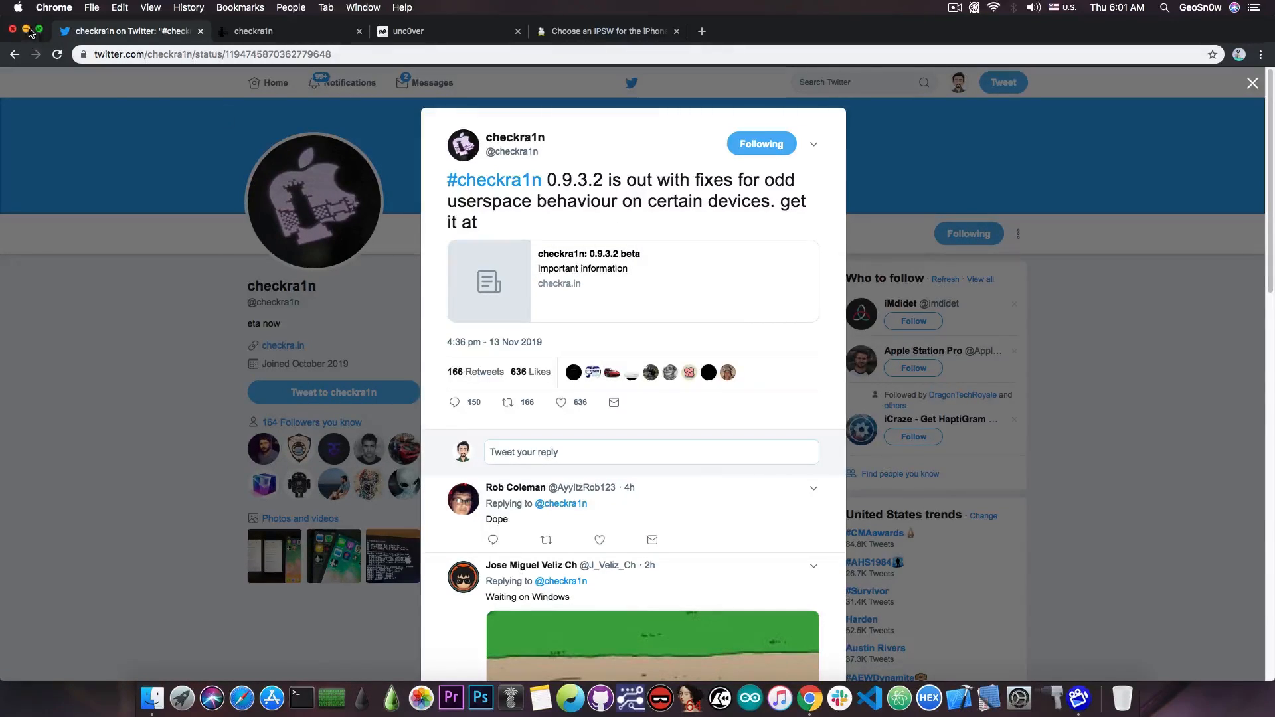
left_click(12, 28)
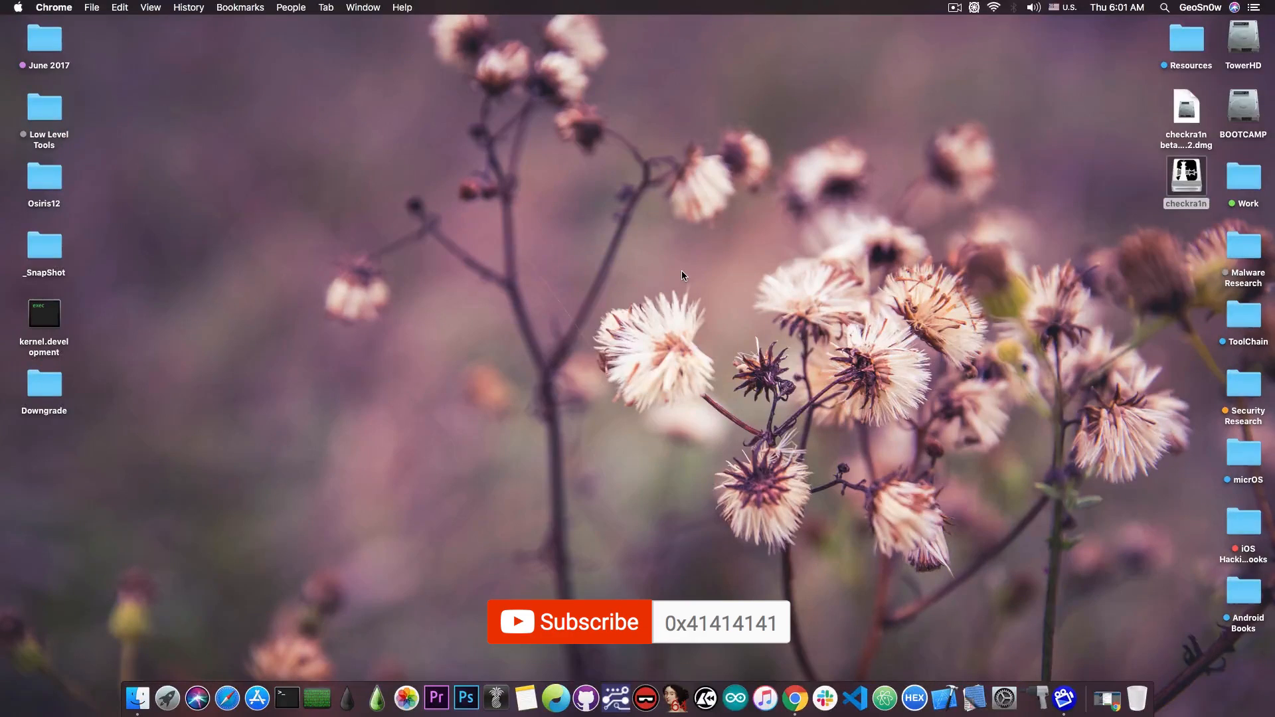